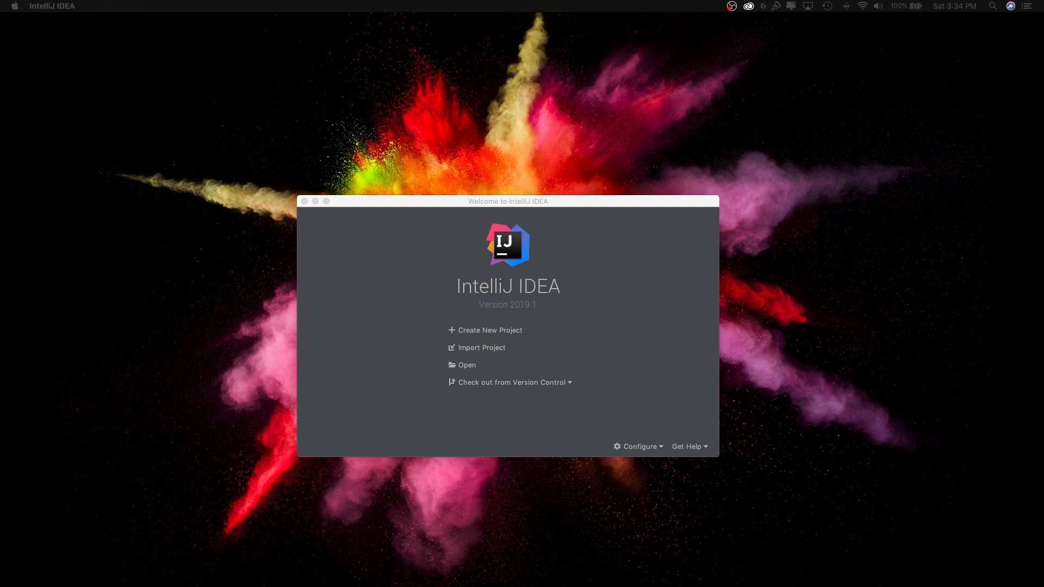
{"action": "mouse_move", "coordinate": [496, 331]}
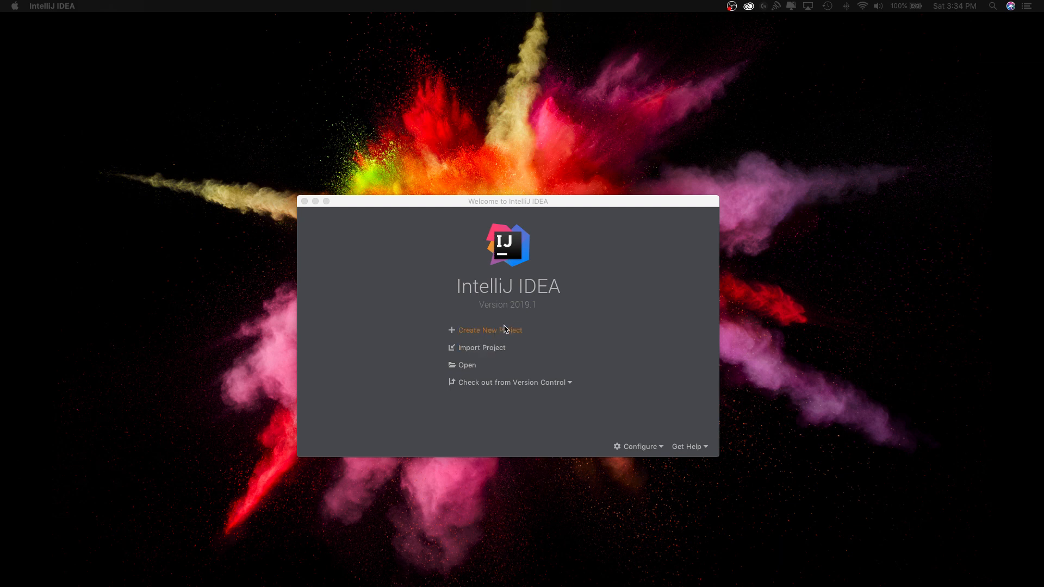
Step: Create a new Java project with Kotlin/JVM support and advance to the naming step
{"action": "left_click", "coordinate": [489, 331]}
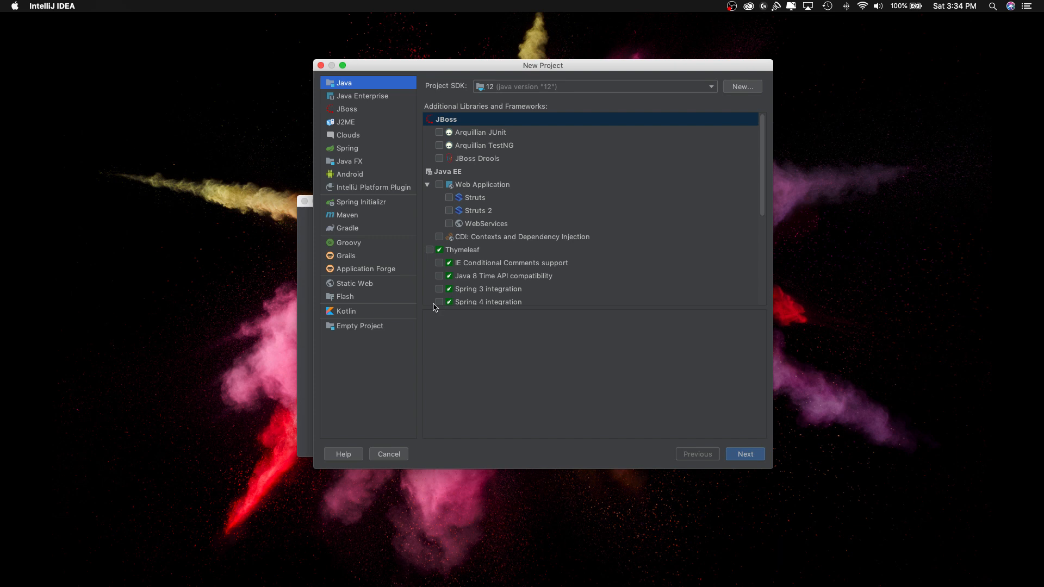
{"action": "mouse_move", "coordinate": [413, 237]}
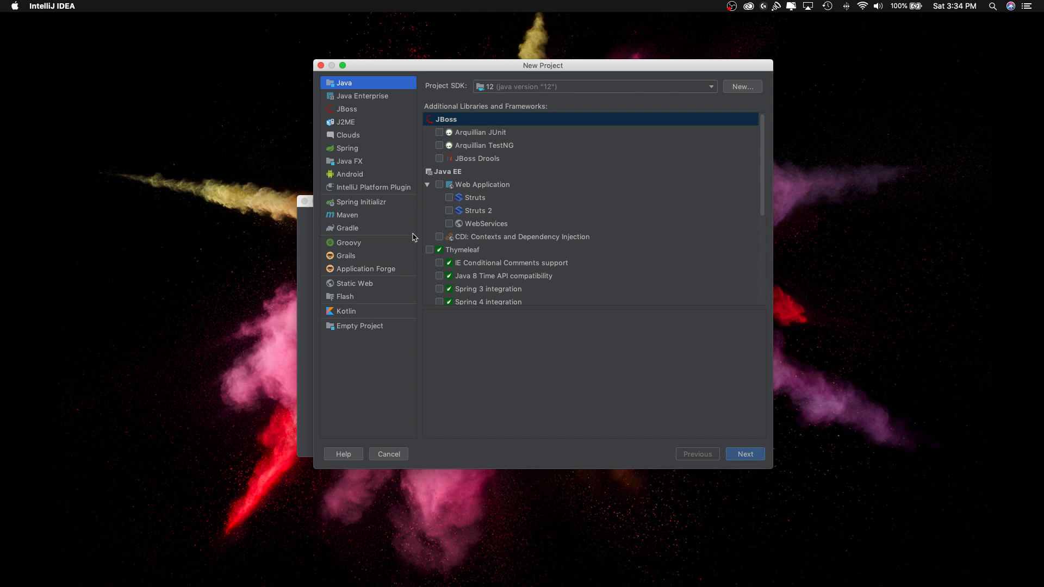
{"action": "mouse_move", "coordinate": [374, 90]}
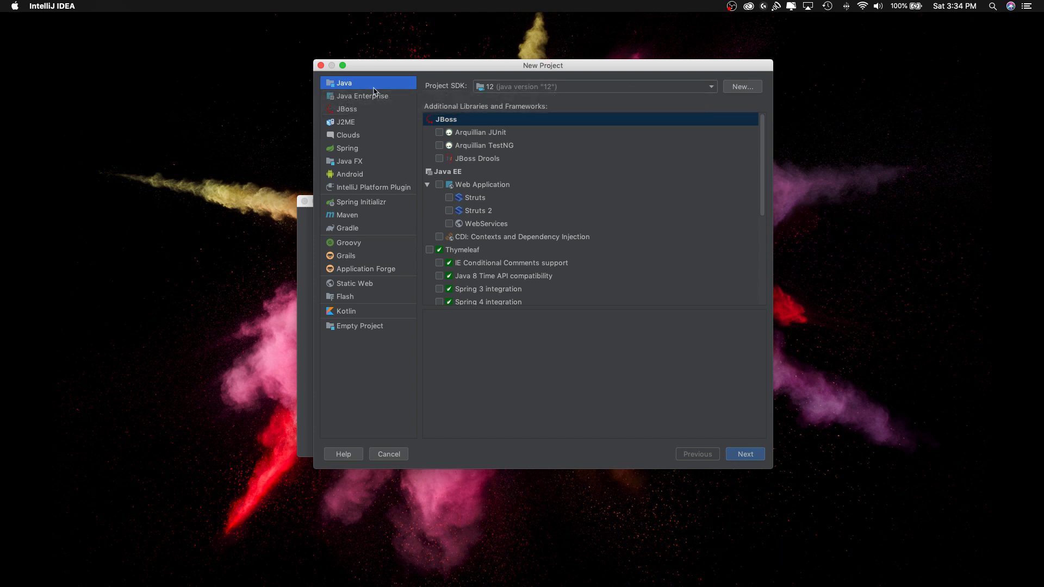
{"action": "left_click", "coordinate": [431, 260]}
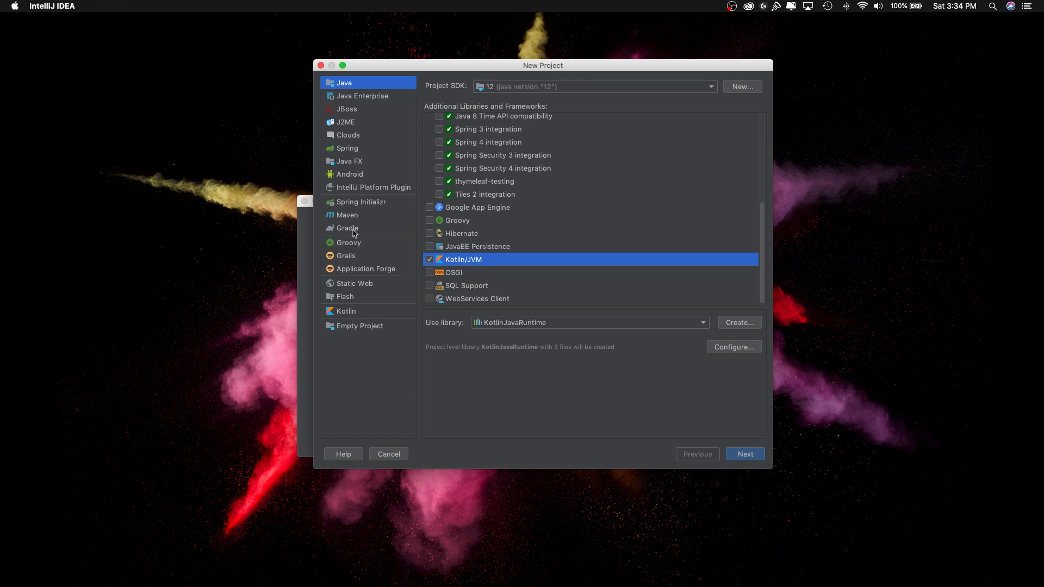
{"action": "left_click", "coordinate": [348, 228]}
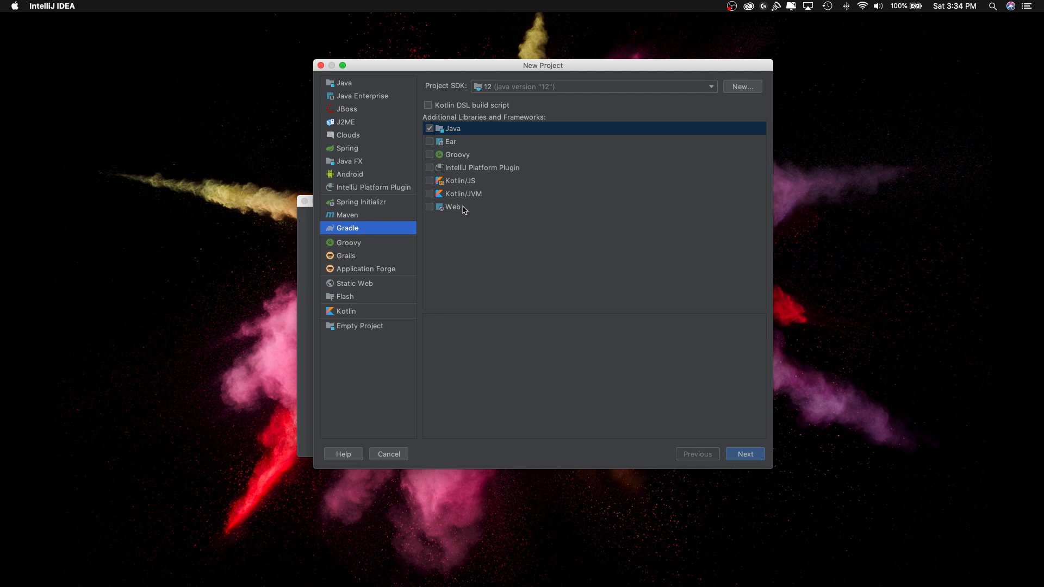
{"action": "left_click", "coordinate": [343, 82]}
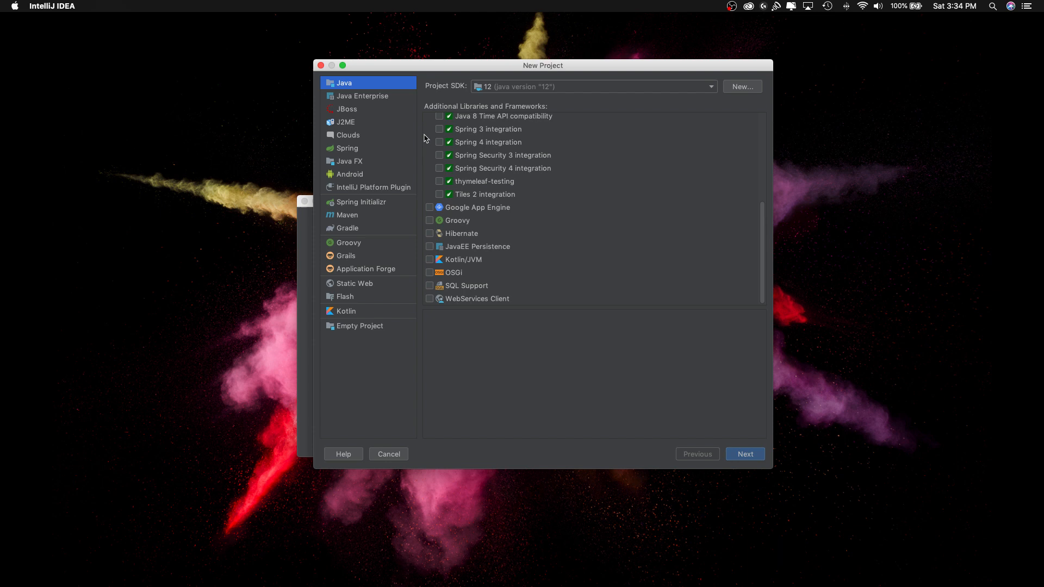
{"action": "left_click", "coordinate": [430, 259]}
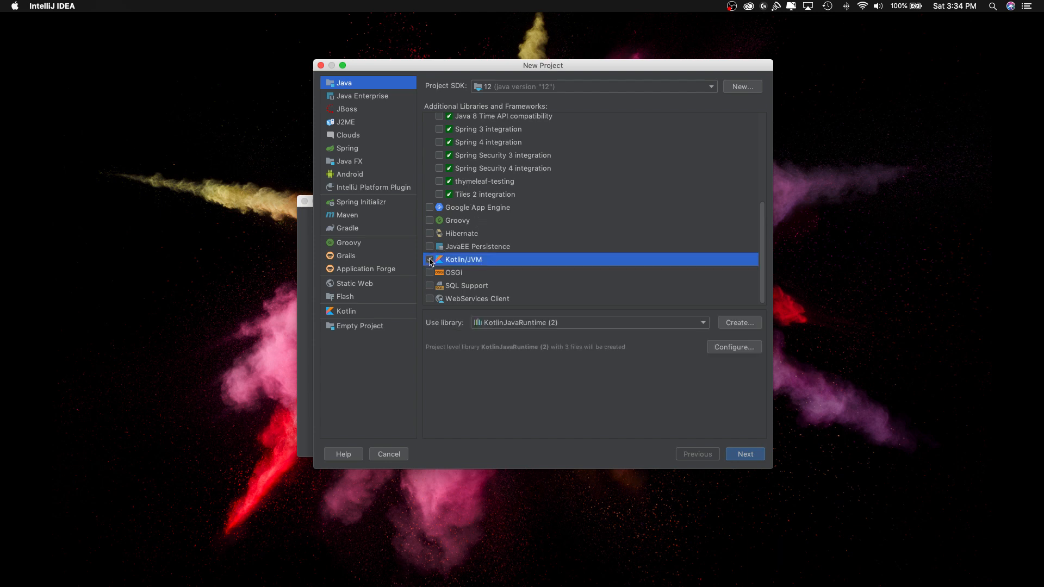
{"action": "left_click", "coordinate": [430, 260]}
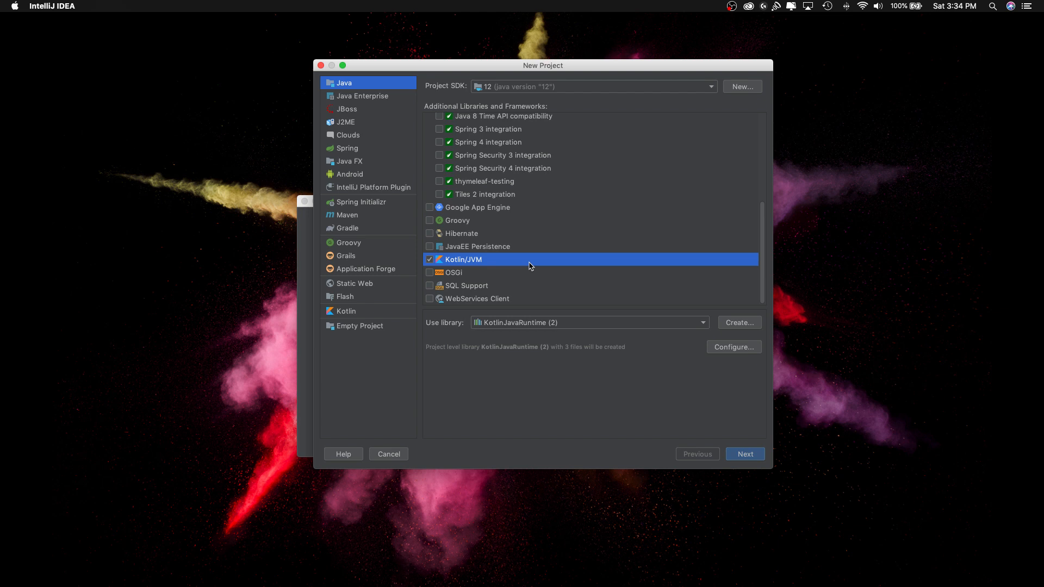
{"action": "left_click", "coordinate": [745, 454]}
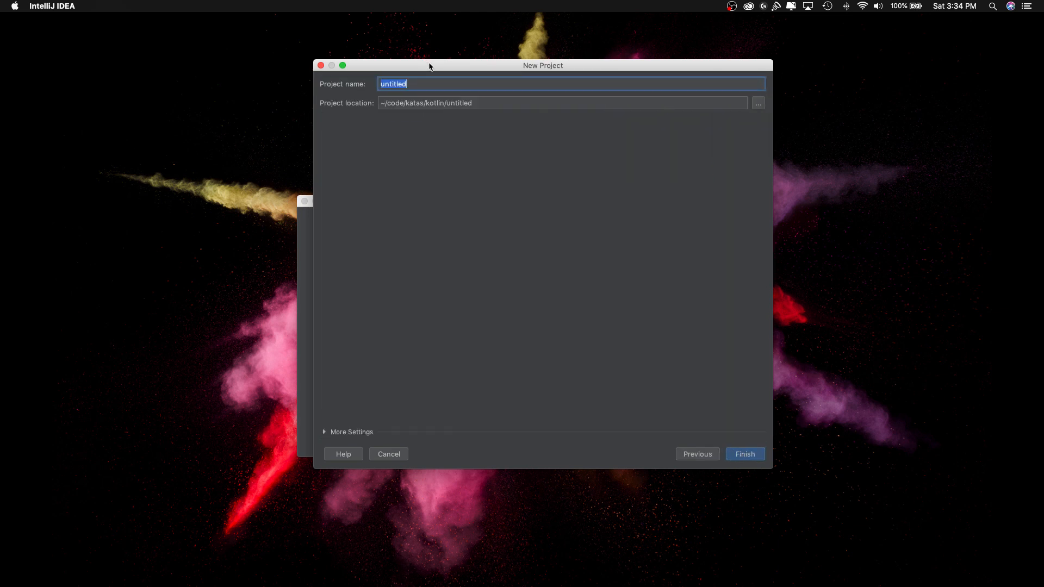
Step: Create project 'roman-numeral-calculator-kotlin', expand its folders and External Libraries, and open a terminal
{"action": "type", "text": "roman-numeral-calculator-kotlin"}
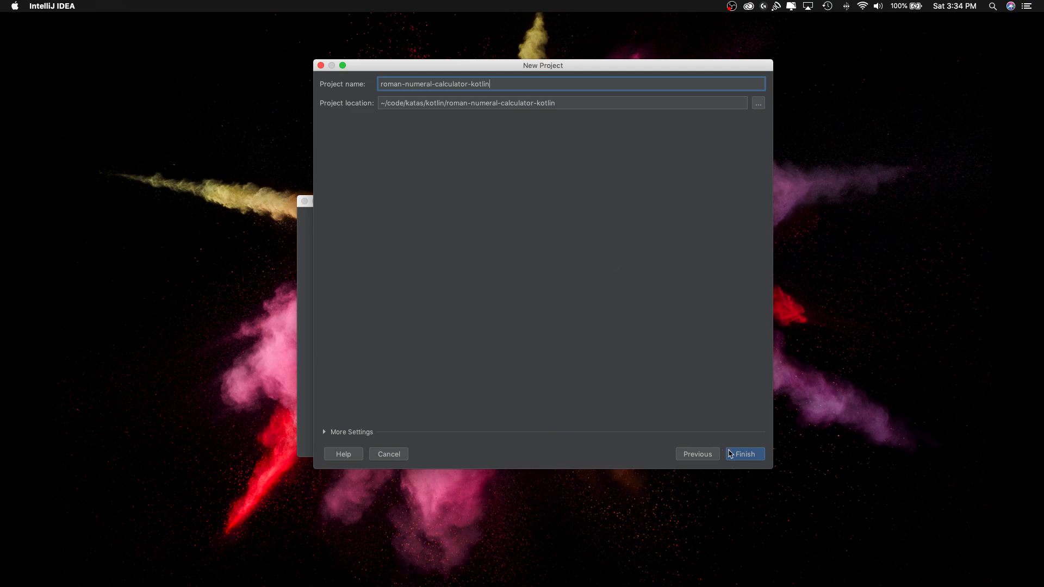
{"action": "left_click", "coordinate": [745, 454]}
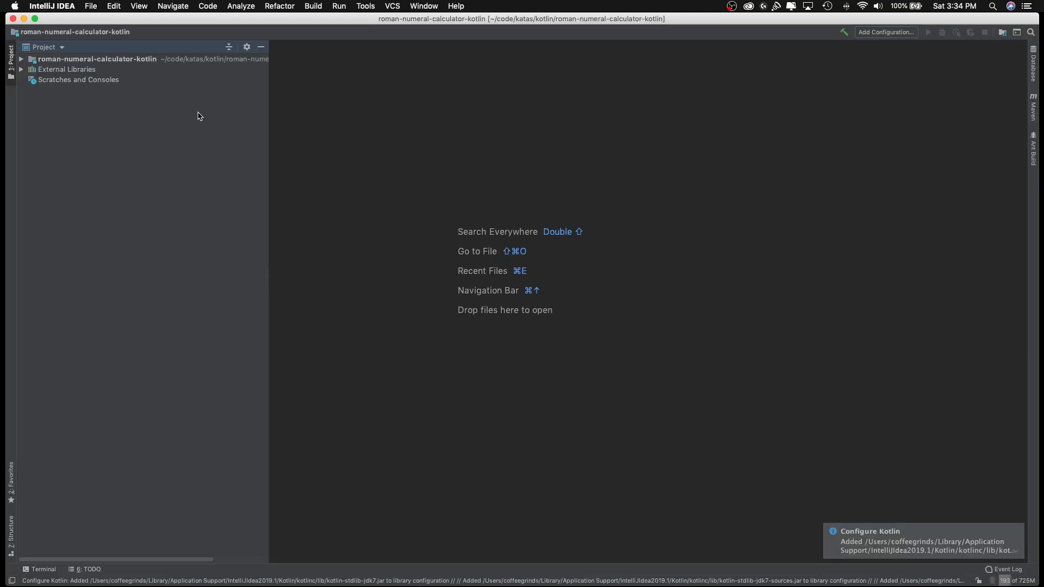
{"action": "left_click", "coordinate": [21, 58]}
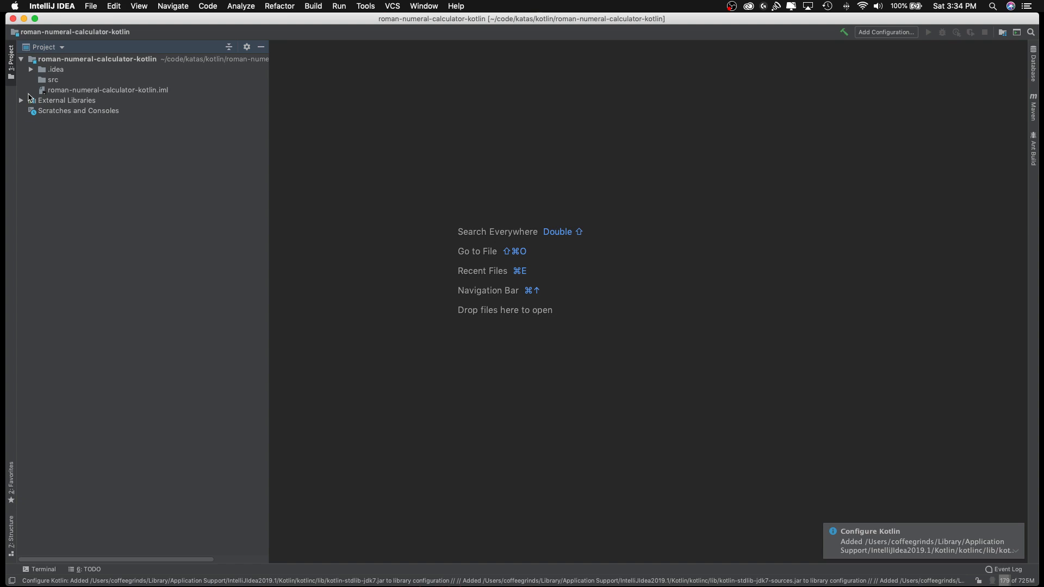
{"action": "left_click", "coordinate": [21, 100]}
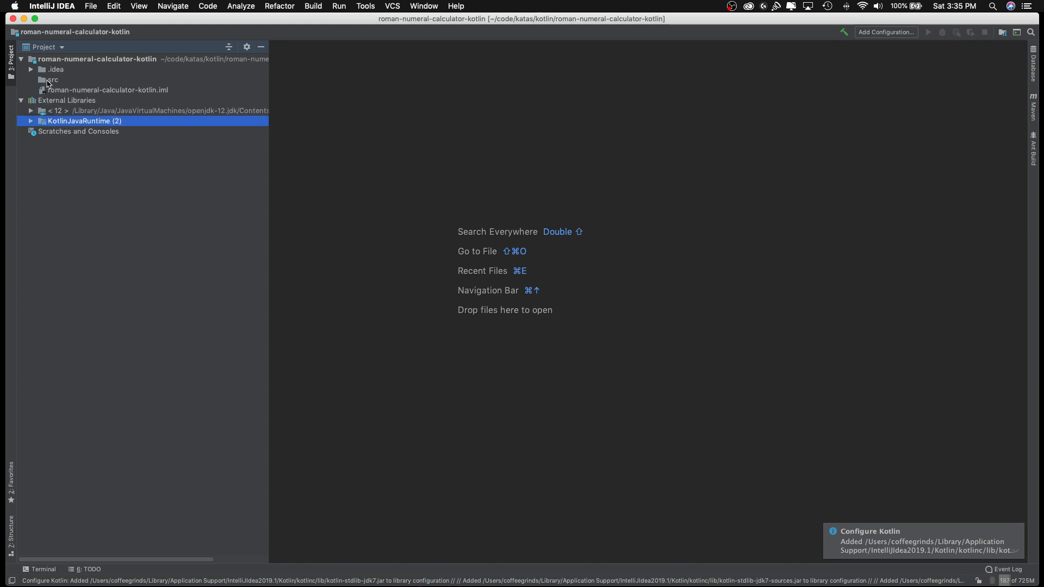
{"action": "left_click", "coordinate": [49, 80]}
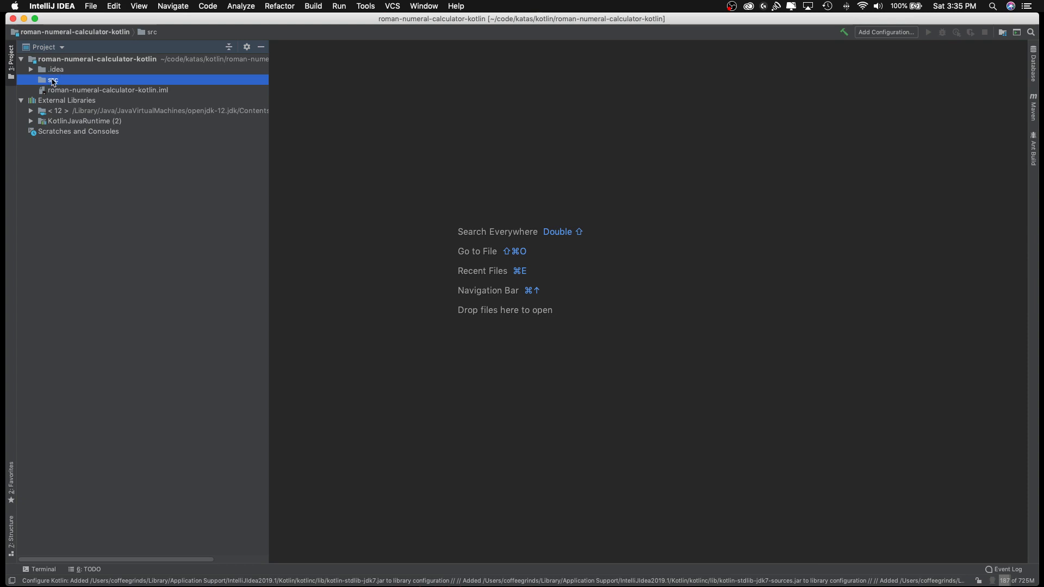
{"action": "left_click", "coordinate": [42, 570]}
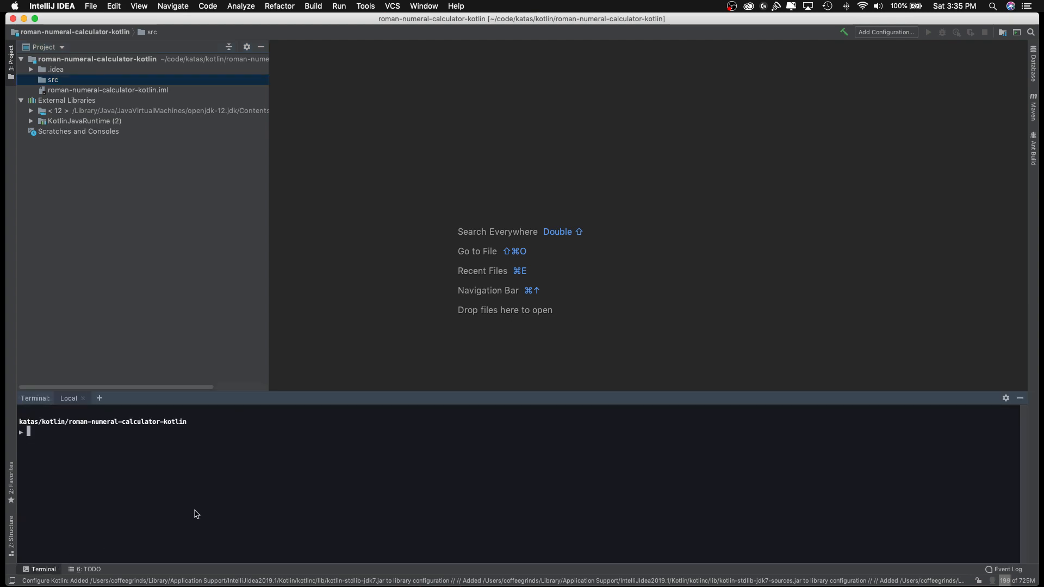
{"action": "mouse_move", "coordinate": [208, 513]}
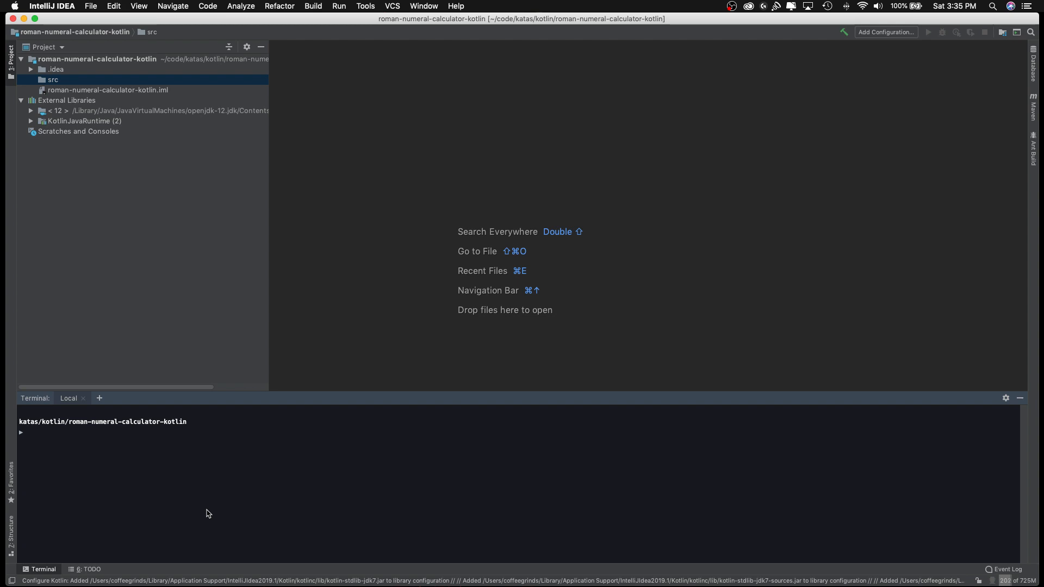
Step: Run gradle init choosing kotlin-library (9) and the Kotlin build script DSL (2)
{"action": "type", "text": "gr"}
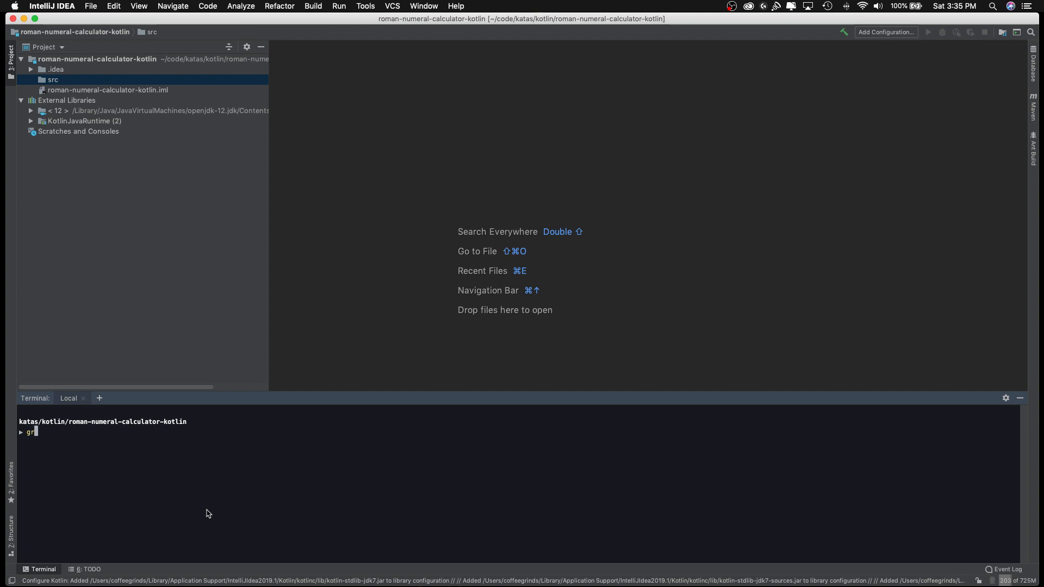
{"action": "type", "text": "radle init"}
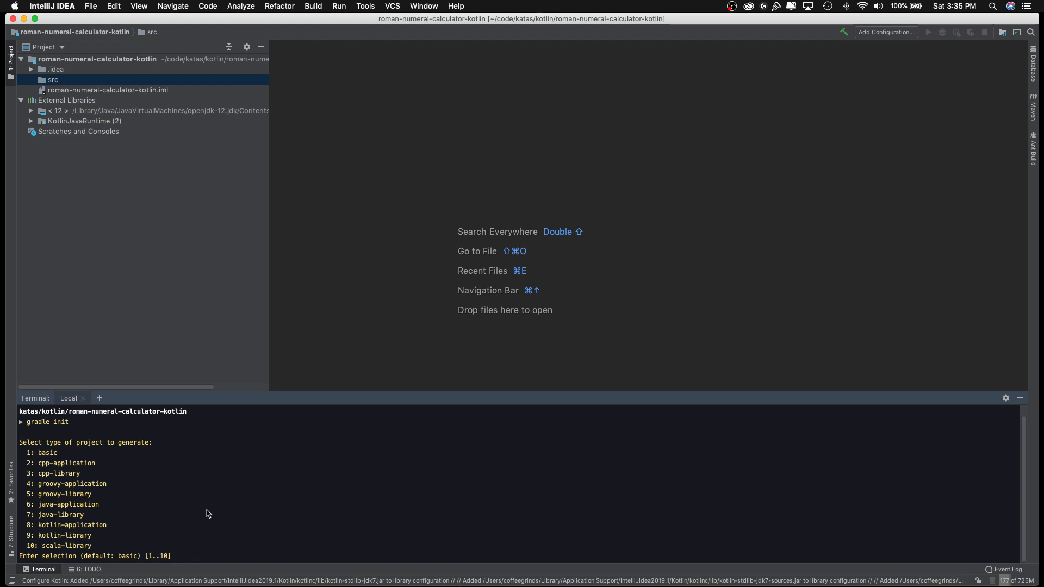
{"action": "type", "text": "9"}
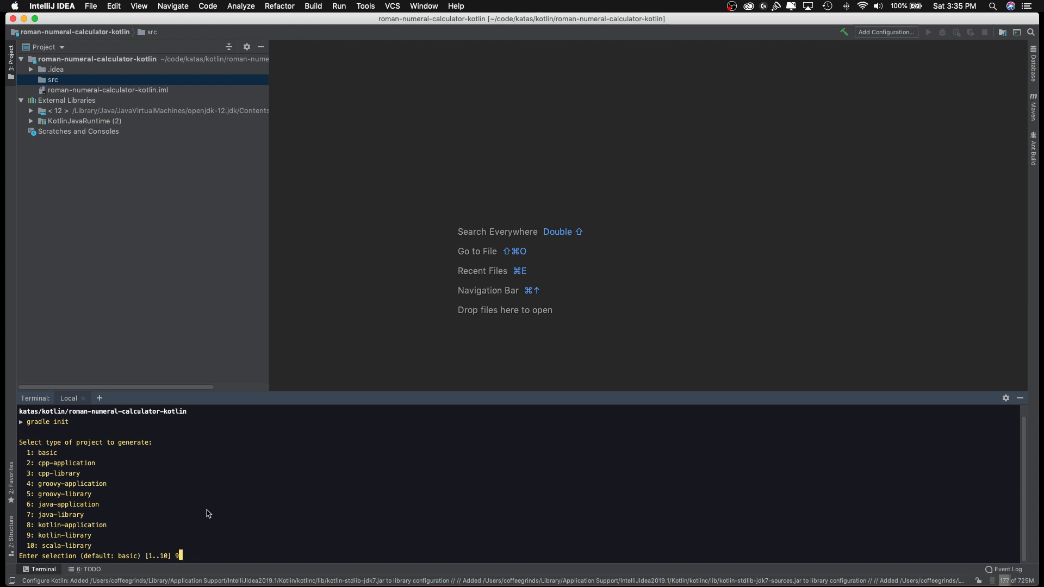
{"action": "key", "text": "enter"}
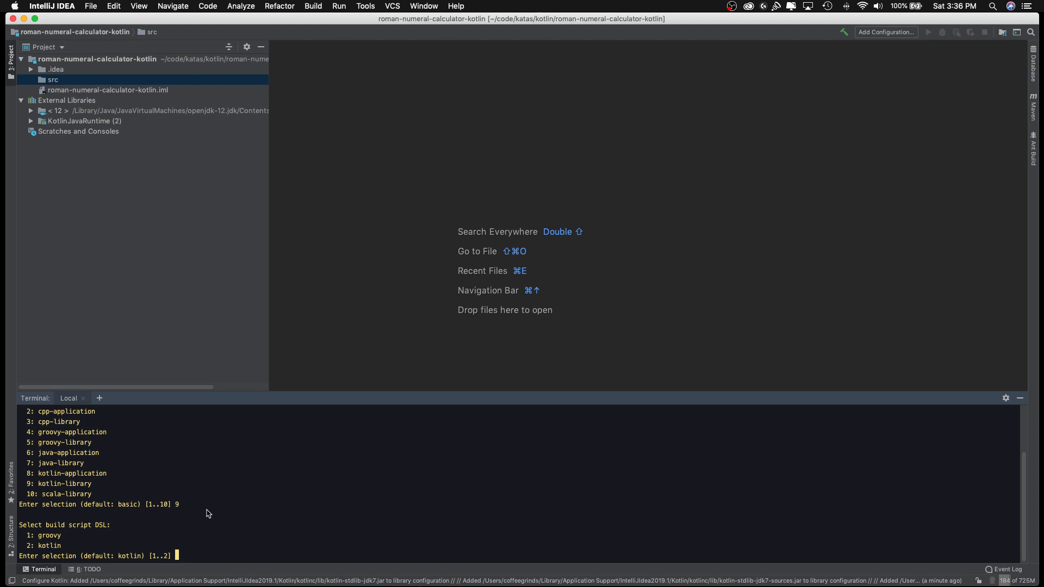
{"action": "type", "text": "2"}
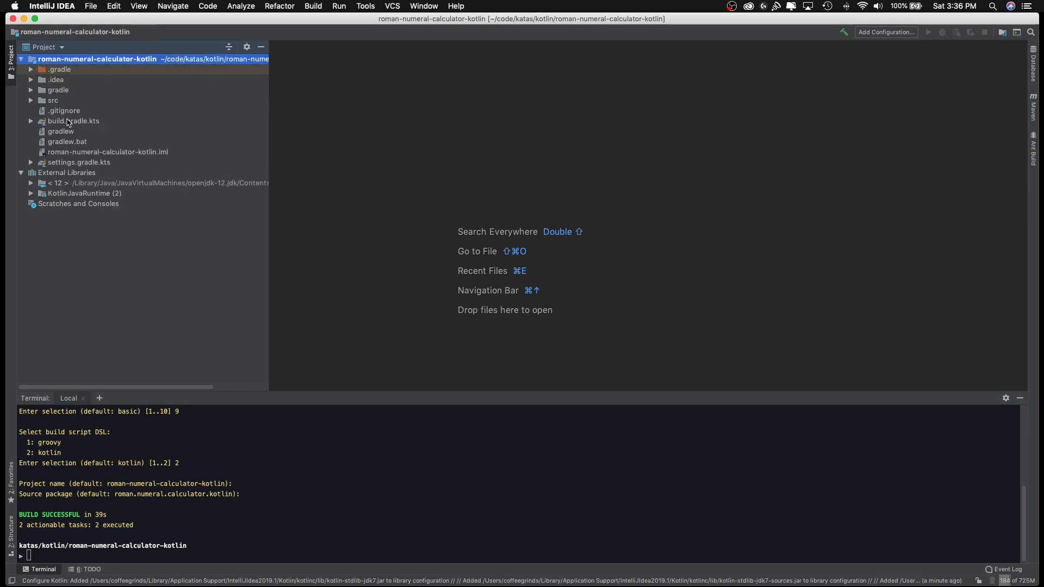
Step: Open build.gradle.kts, then Library.kt and LibraryTest.kt from the main and test packages
{"action": "double_click", "coordinate": [74, 121]}
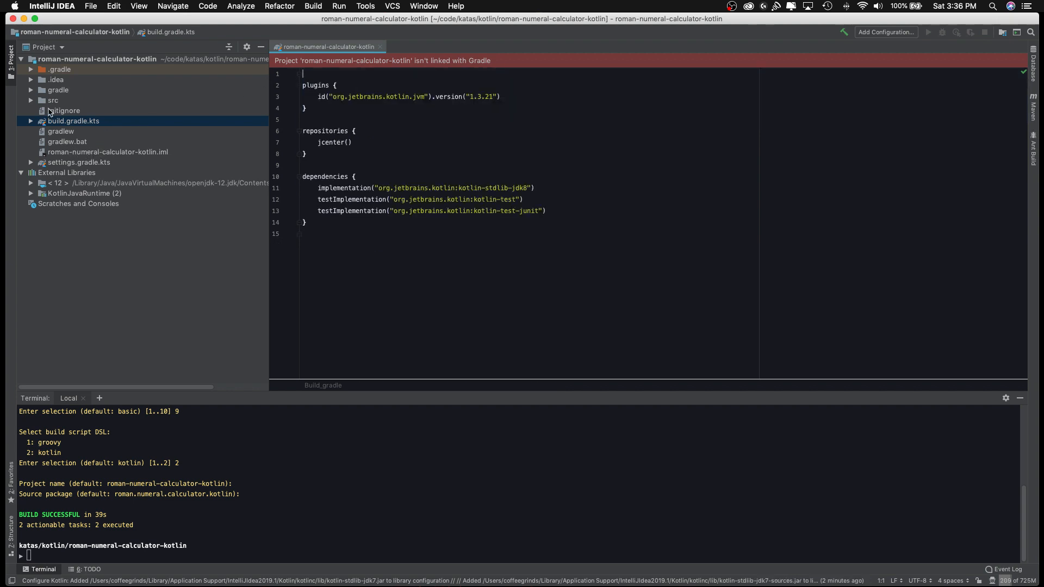
{"action": "mouse_move", "coordinate": [31, 102]}
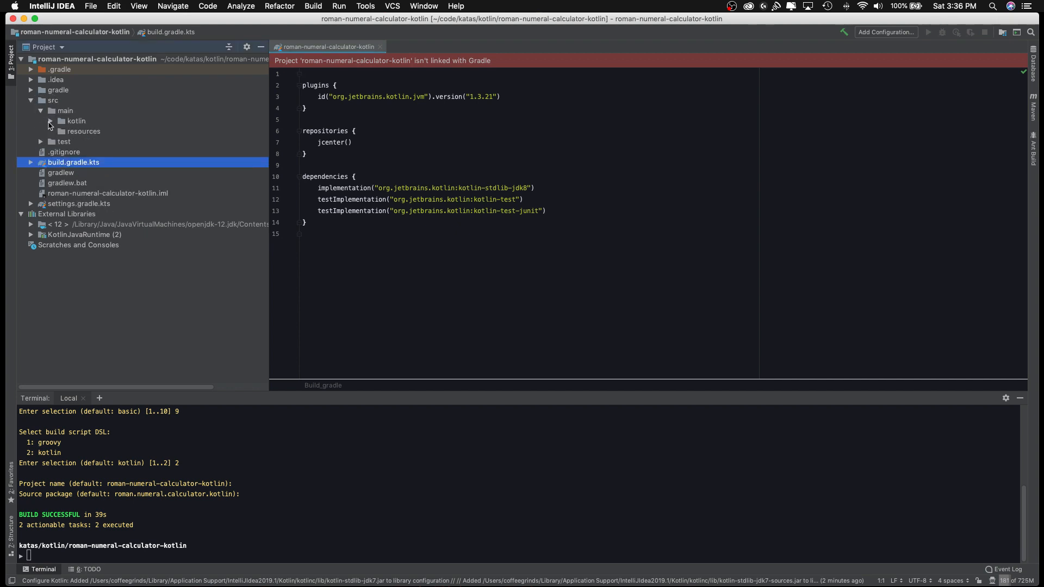
{"action": "left_click", "coordinate": [50, 121]}
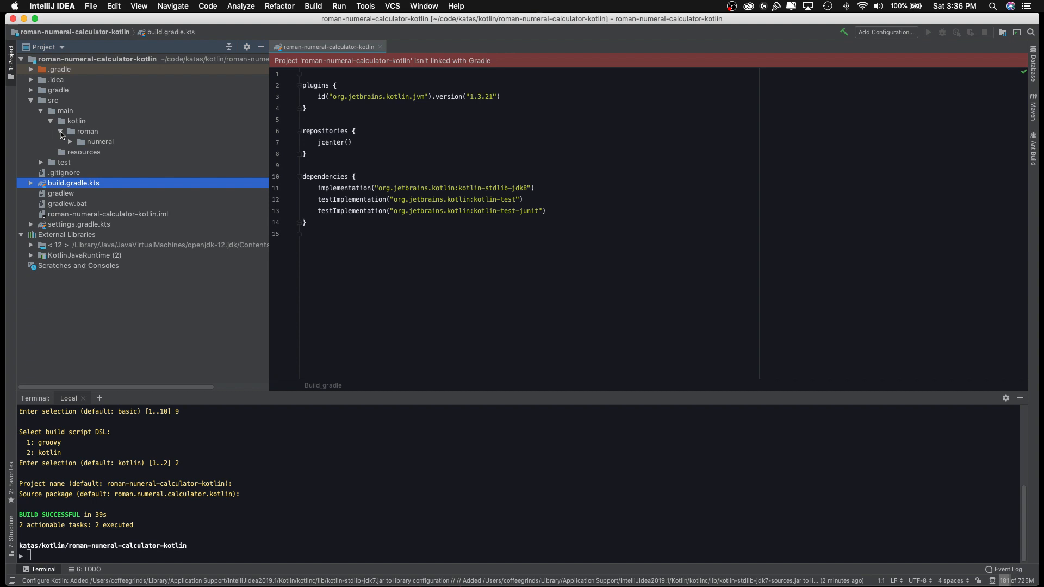
{"action": "left_click", "coordinate": [62, 131]}
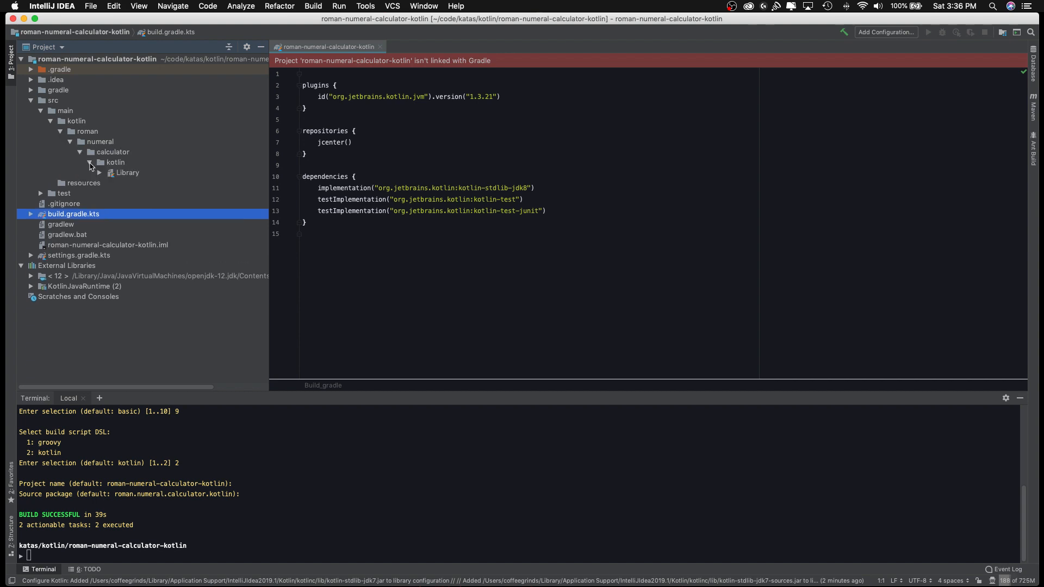
{"action": "double_click", "coordinate": [128, 173]}
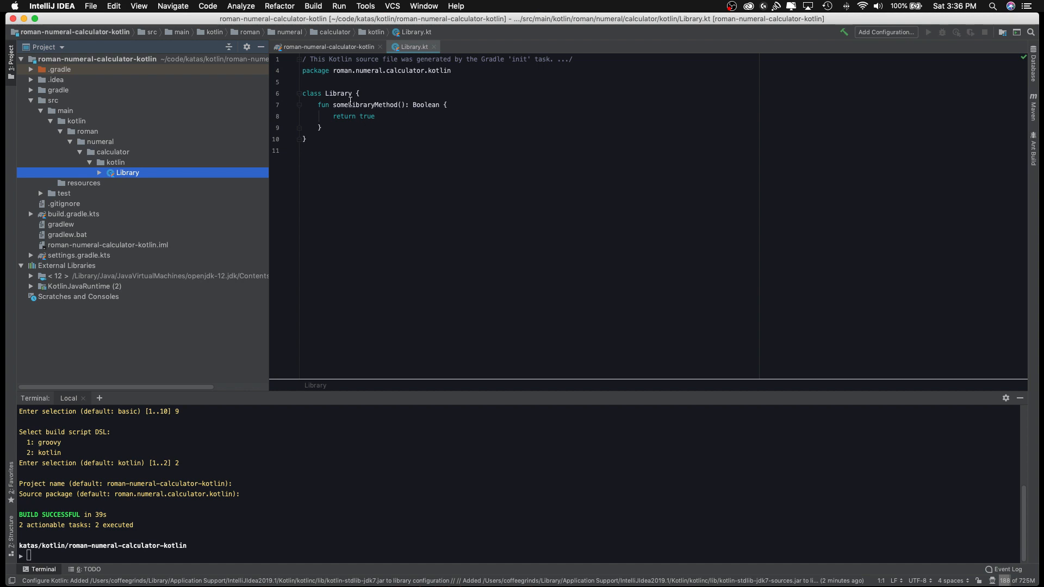
{"action": "left_click", "coordinate": [41, 193]}
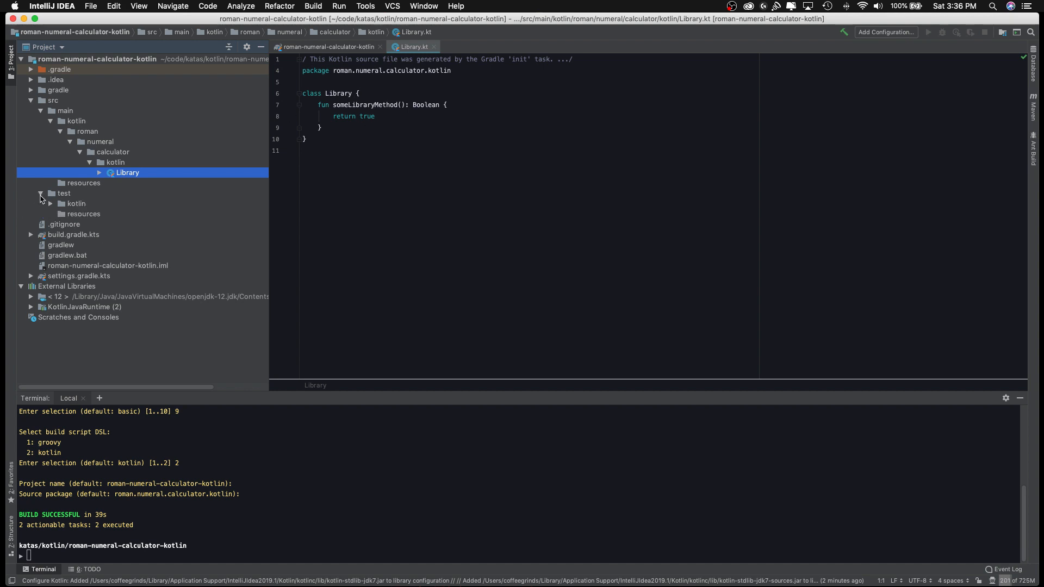
{"action": "left_click", "coordinate": [50, 203]}
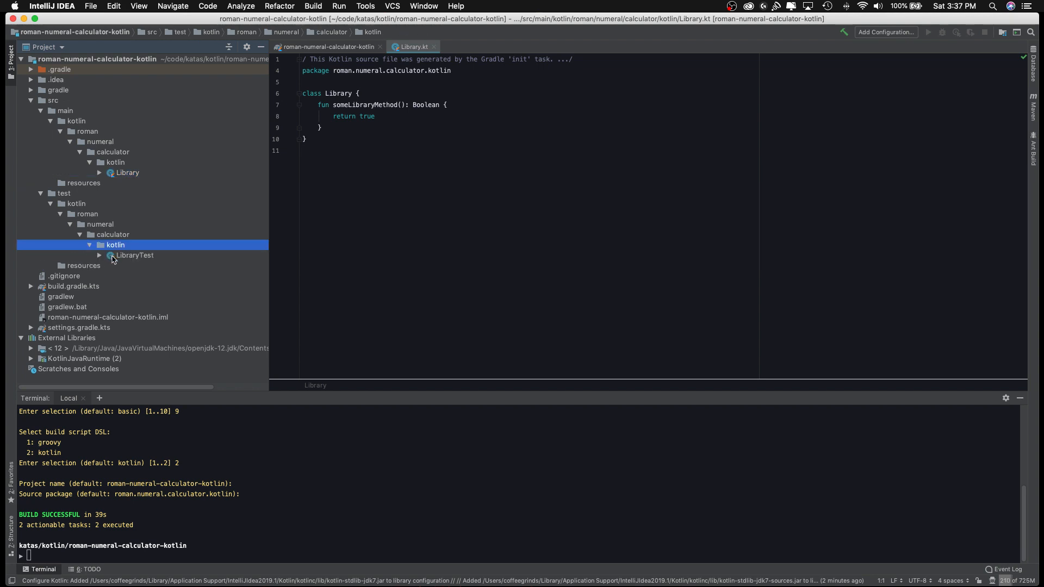
{"action": "double_click", "coordinate": [134, 255]}
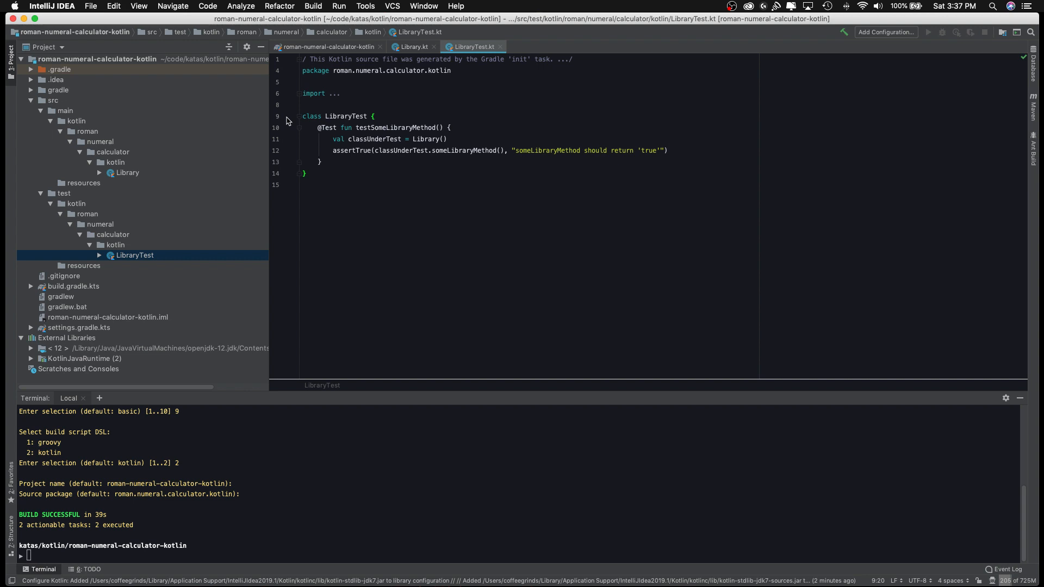
{"action": "mouse_move", "coordinate": [292, 125]}
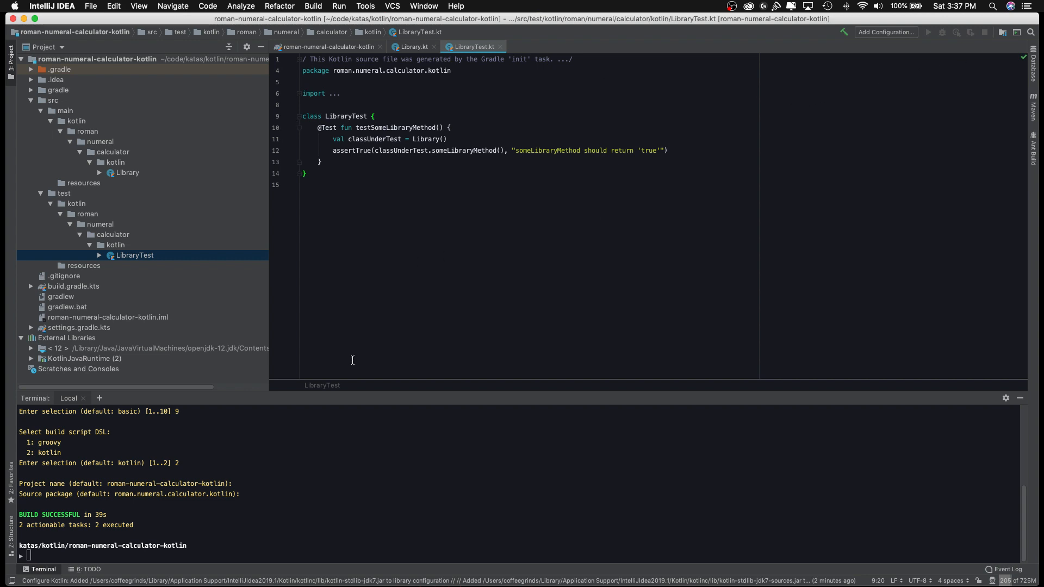
{"action": "mouse_move", "coordinate": [287, 122]}
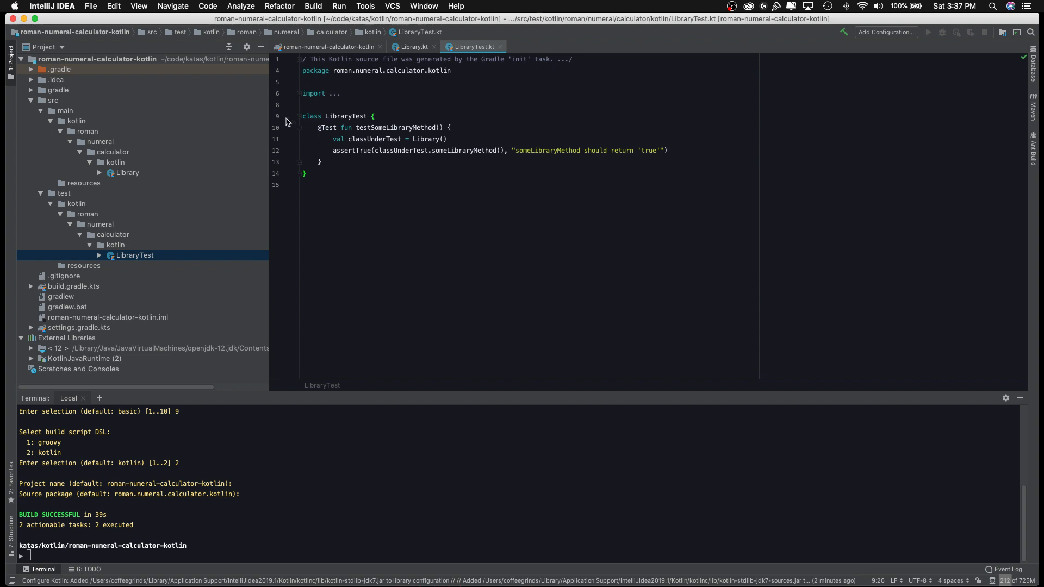
{"action": "mouse_move", "coordinate": [397, 287]}
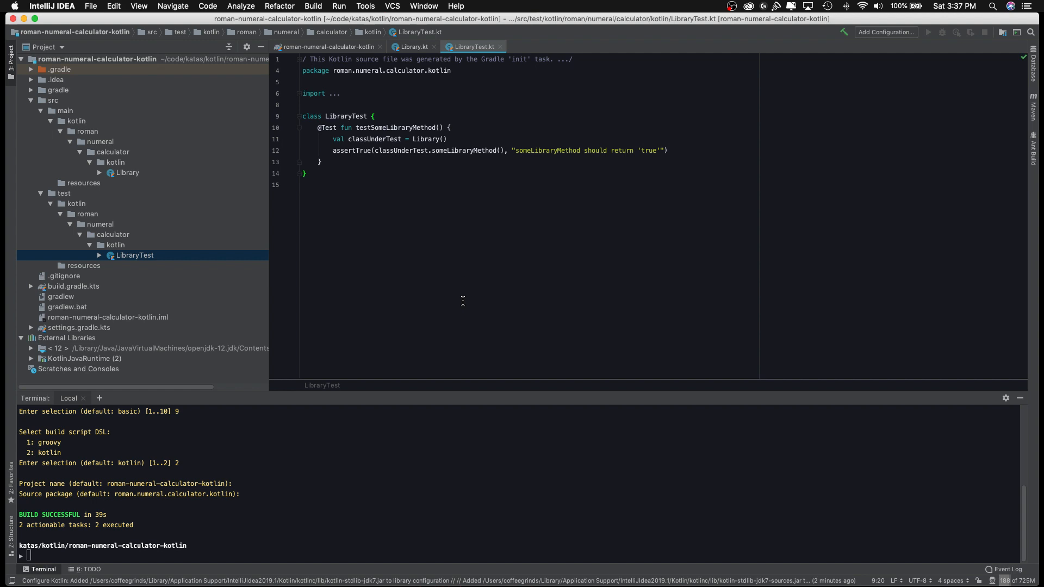
{"action": "mouse_move", "coordinate": [203, 464]}
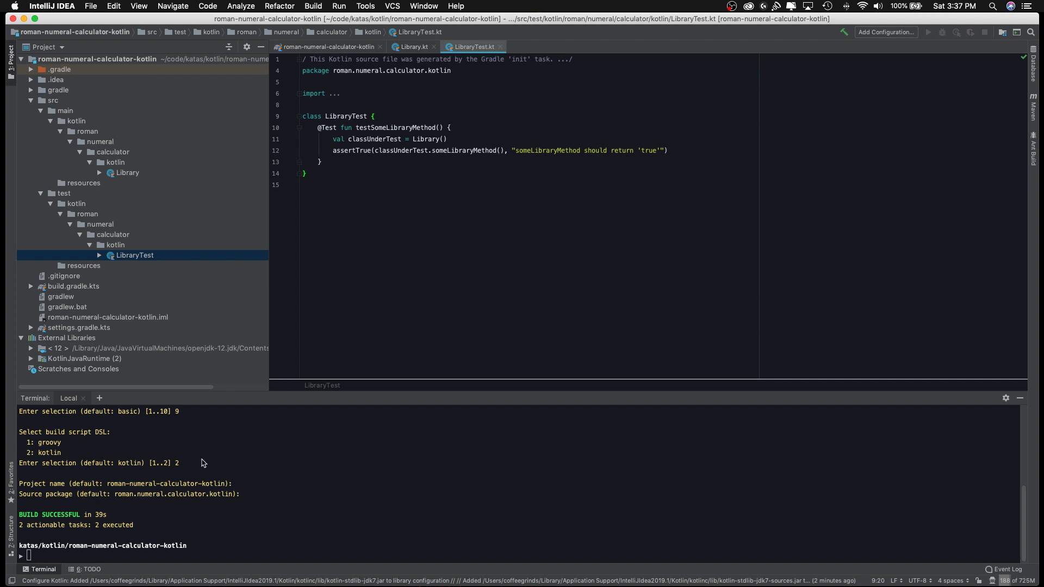
{"action": "mouse_move", "coordinate": [60, 69]}
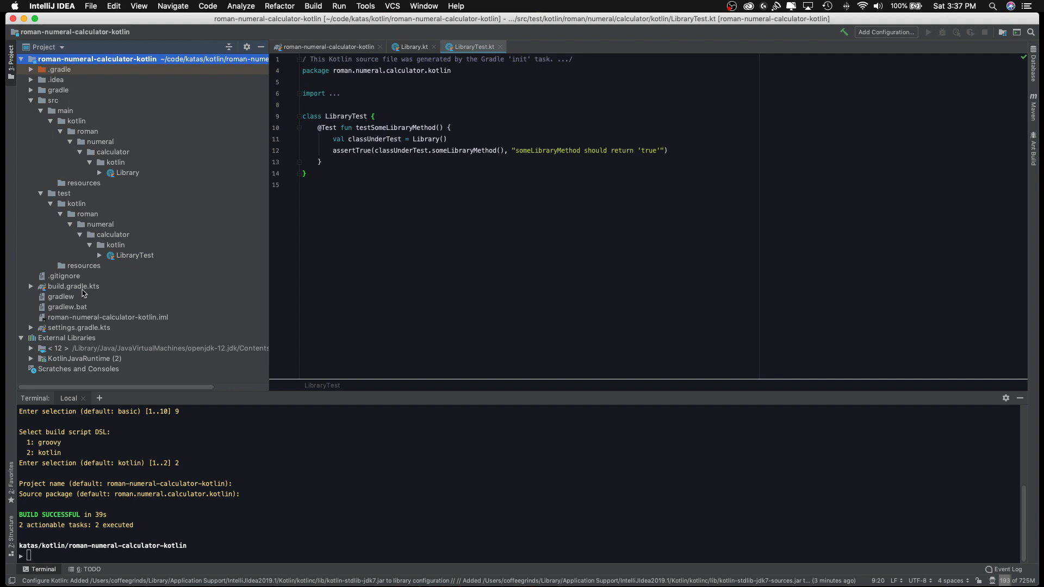
Step: Open build.gradle.kts and show its context menu
{"action": "left_click", "coordinate": [73, 286]}
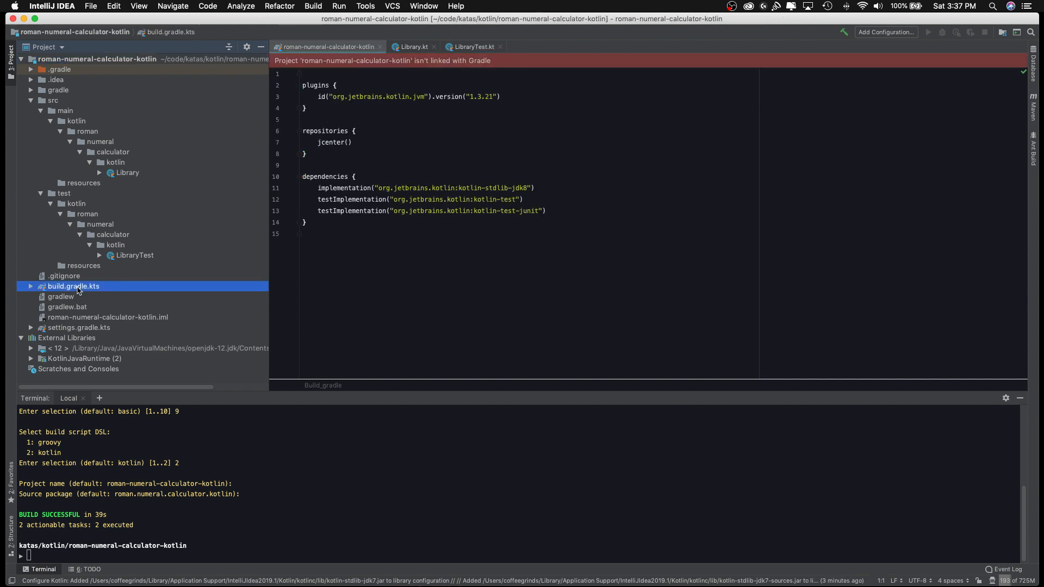
{"action": "right_click", "coordinate": [73, 286]}
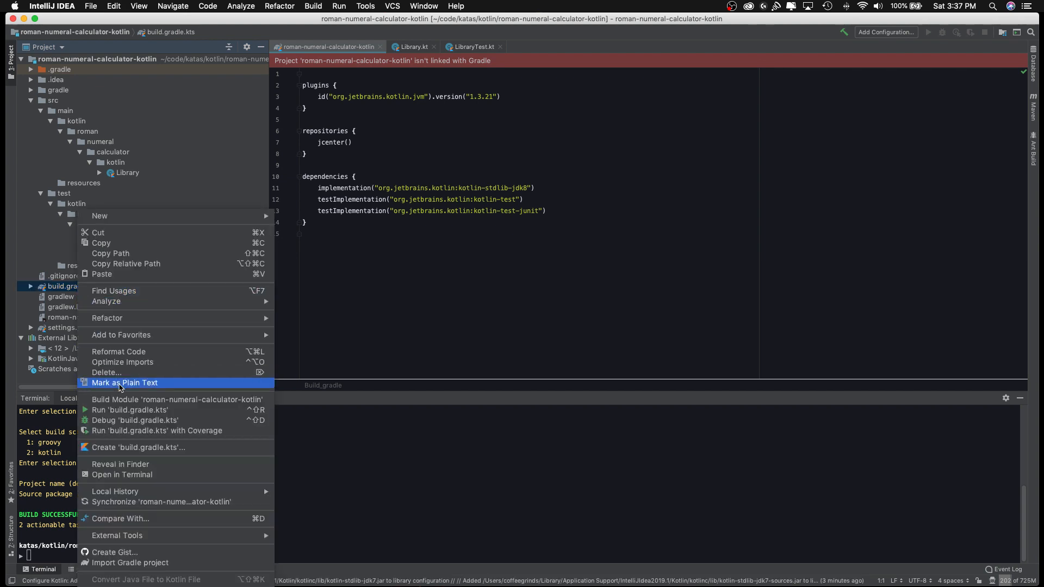
{"action": "mouse_move", "coordinate": [154, 558]}
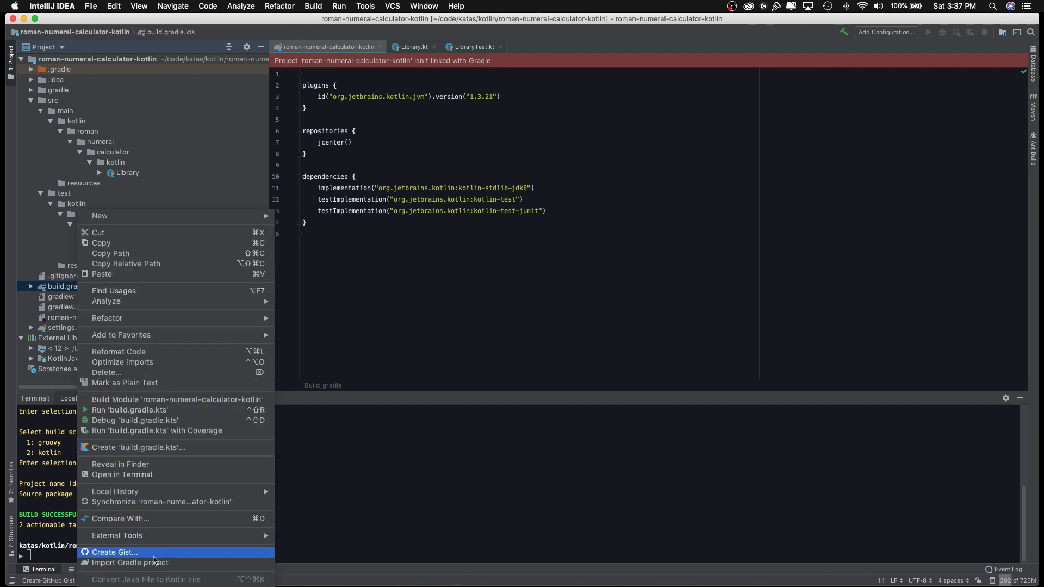
{"action": "mouse_move", "coordinate": [122, 563]}
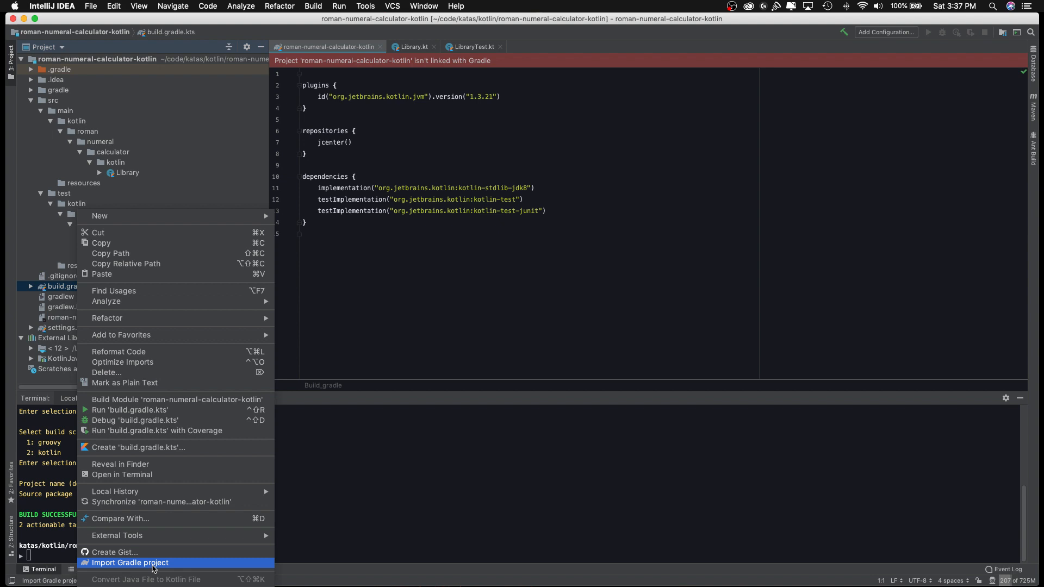
Step: Choose Import Gradle project from the build.gradle.kts context menu
{"action": "left_click", "coordinate": [130, 563]}
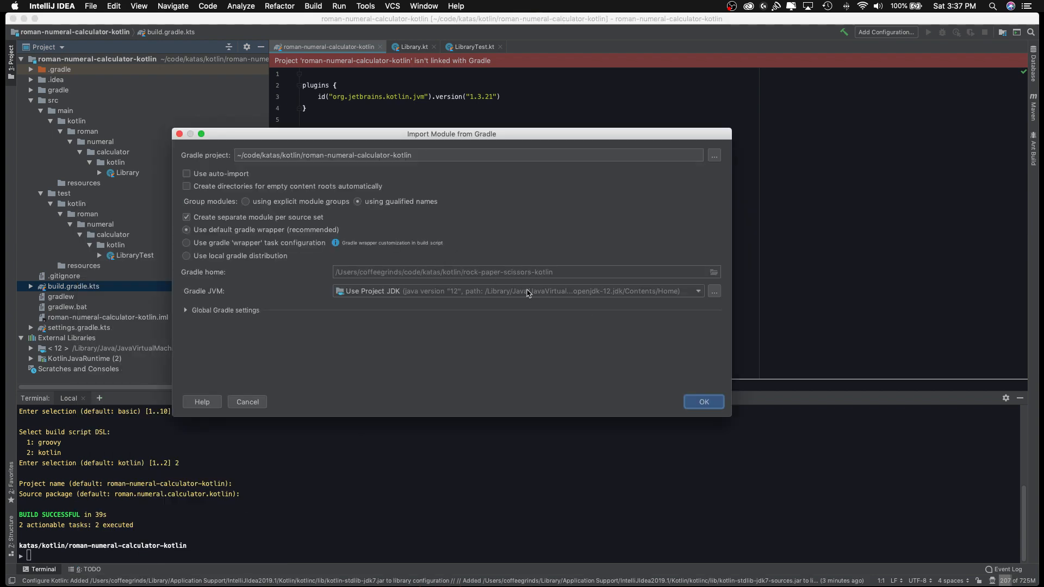
{"action": "mouse_move", "coordinate": [699, 371]}
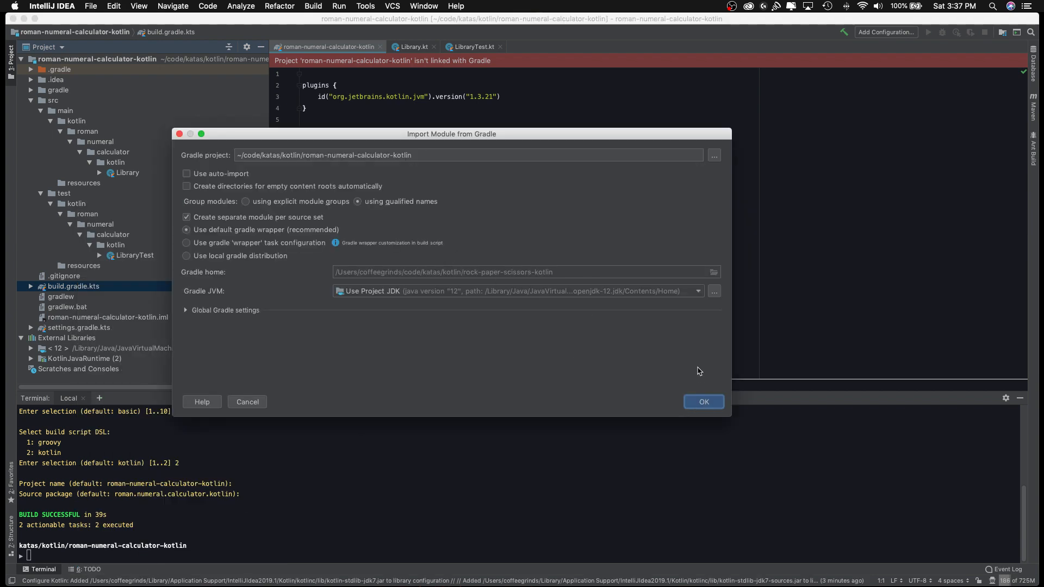
{"action": "mouse_move", "coordinate": [704, 407]}
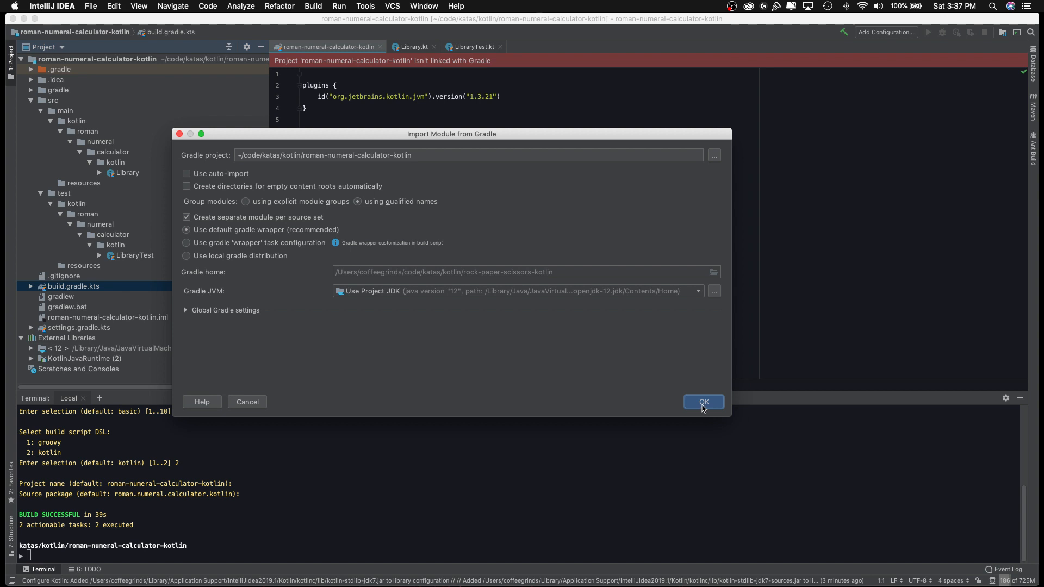
{"action": "mouse_move", "coordinate": [659, 371]}
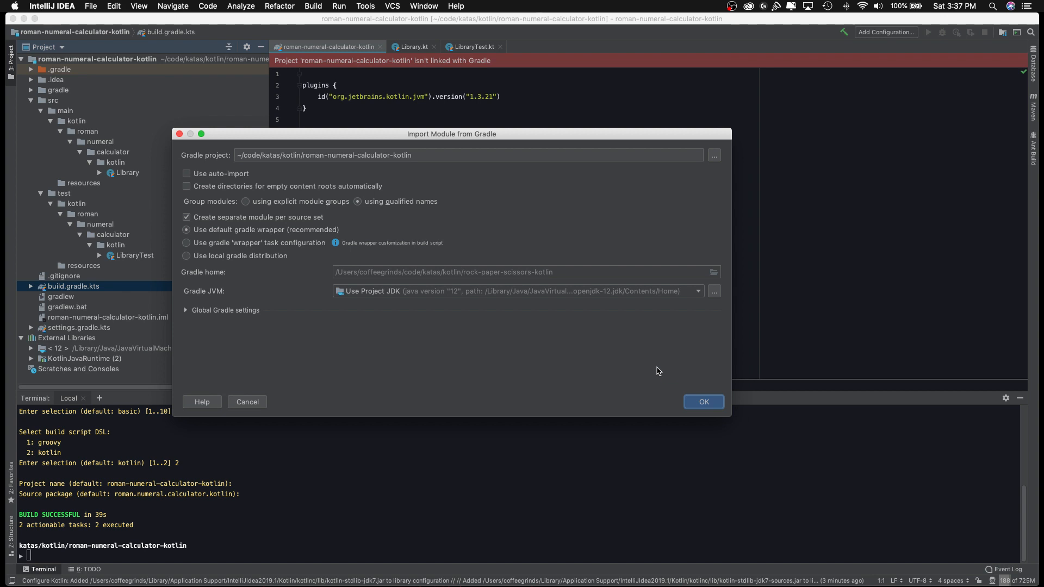
{"action": "mouse_move", "coordinate": [637, 361]}
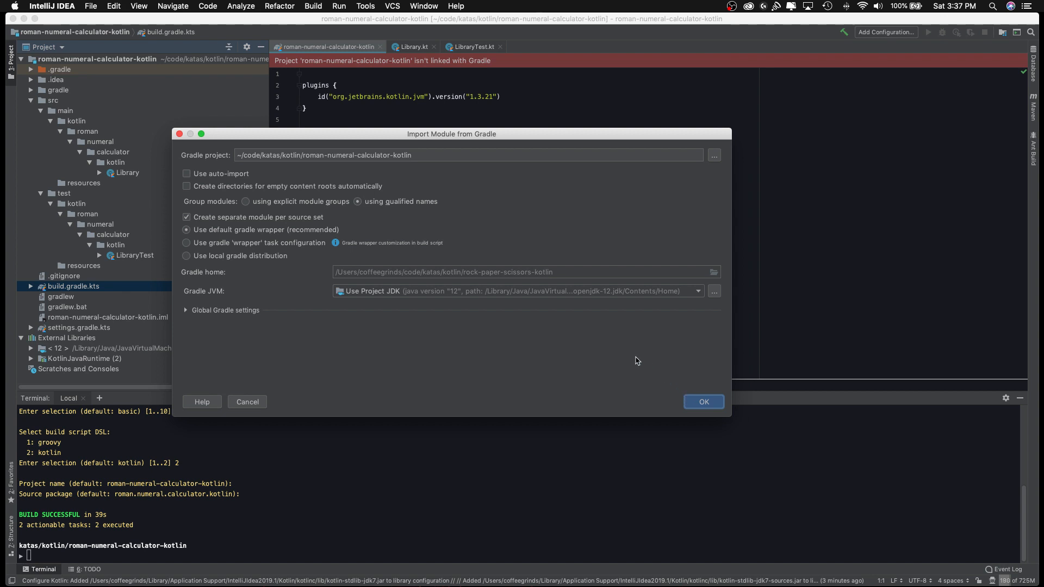
{"action": "left_click", "coordinate": [704, 402]}
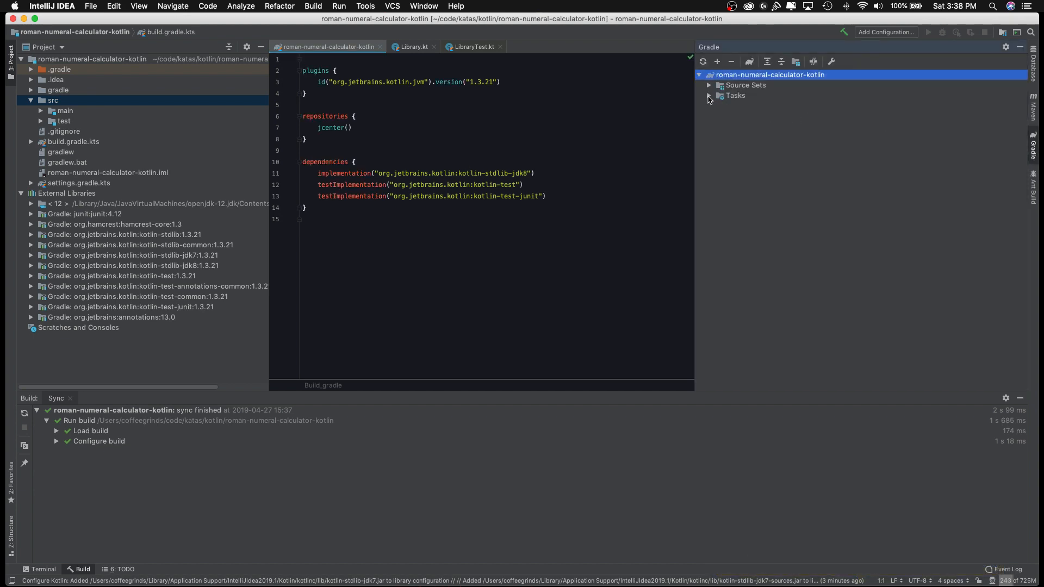
{"action": "left_click", "coordinate": [709, 95]}
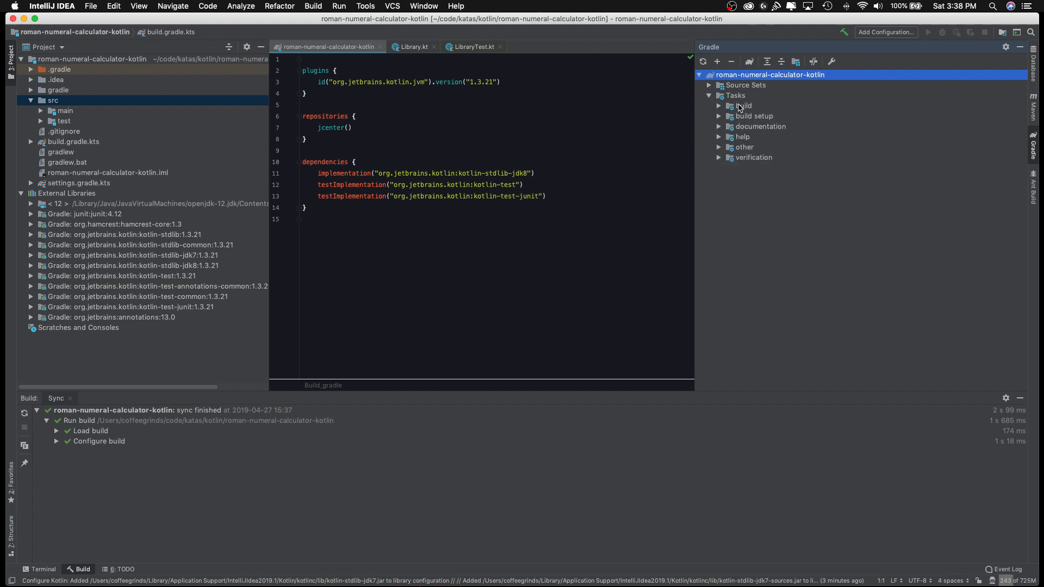
{"action": "left_click", "coordinate": [719, 105]}
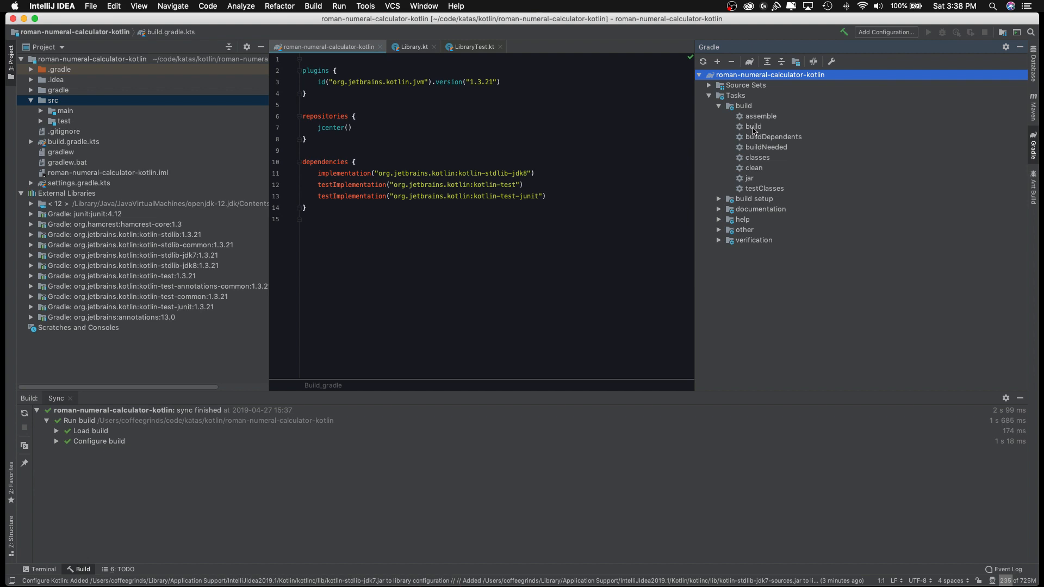
{"action": "mouse_move", "coordinate": [754, 128]}
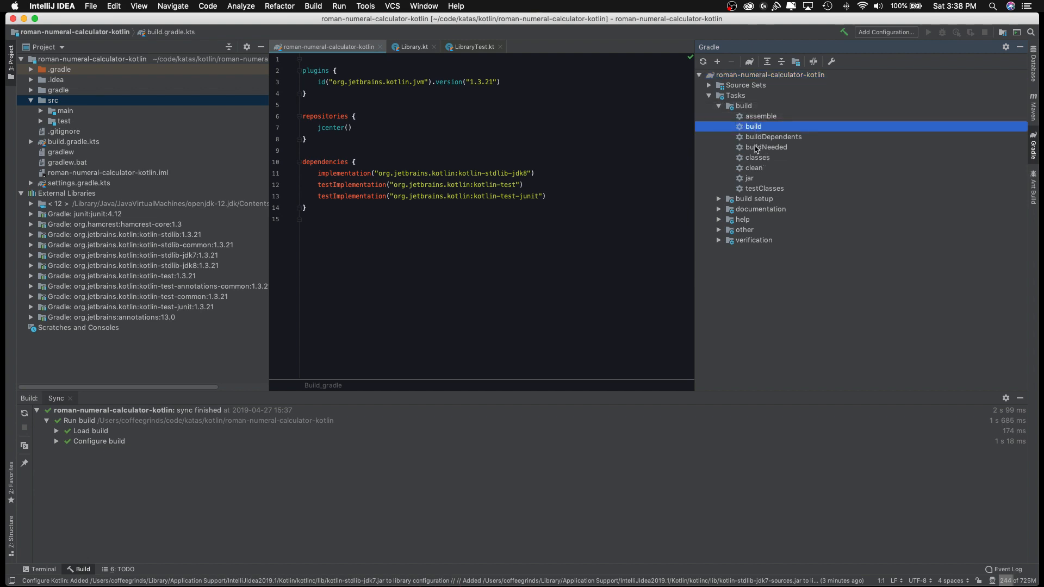
{"action": "mouse_move", "coordinate": [750, 125]}
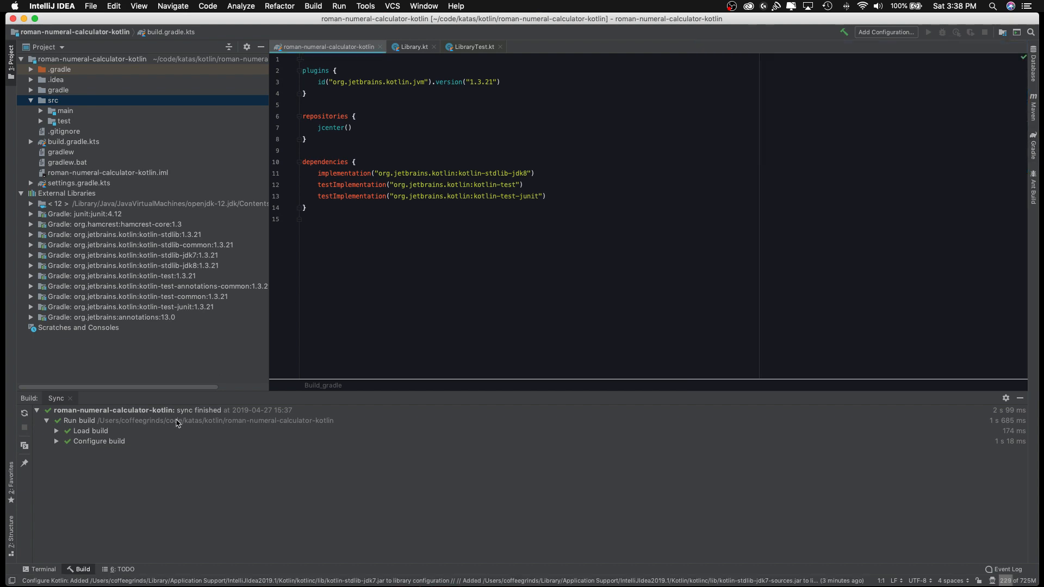
{"action": "left_click", "coordinate": [98, 441]}
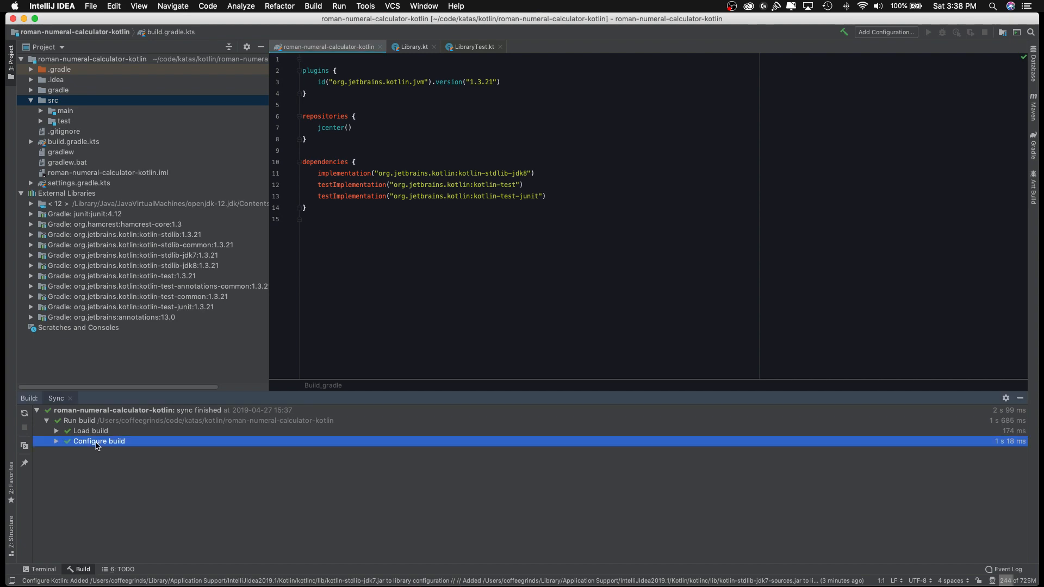
{"action": "mouse_move", "coordinate": [126, 157]}
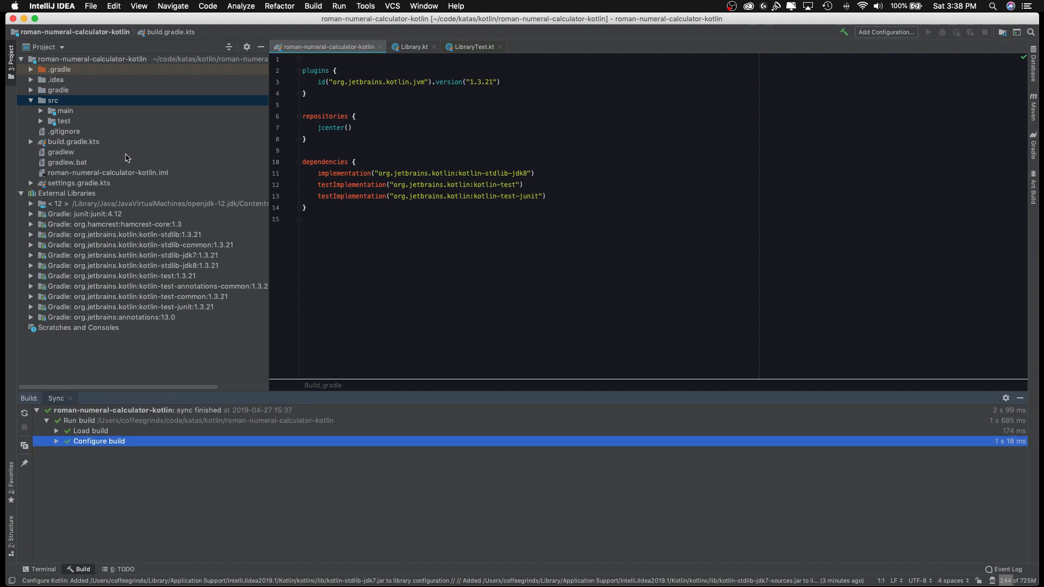
Step: Open LibraryTest.kt and start renaming the testSomeLibraryMethod test method
{"action": "left_click", "coordinate": [480, 47]}
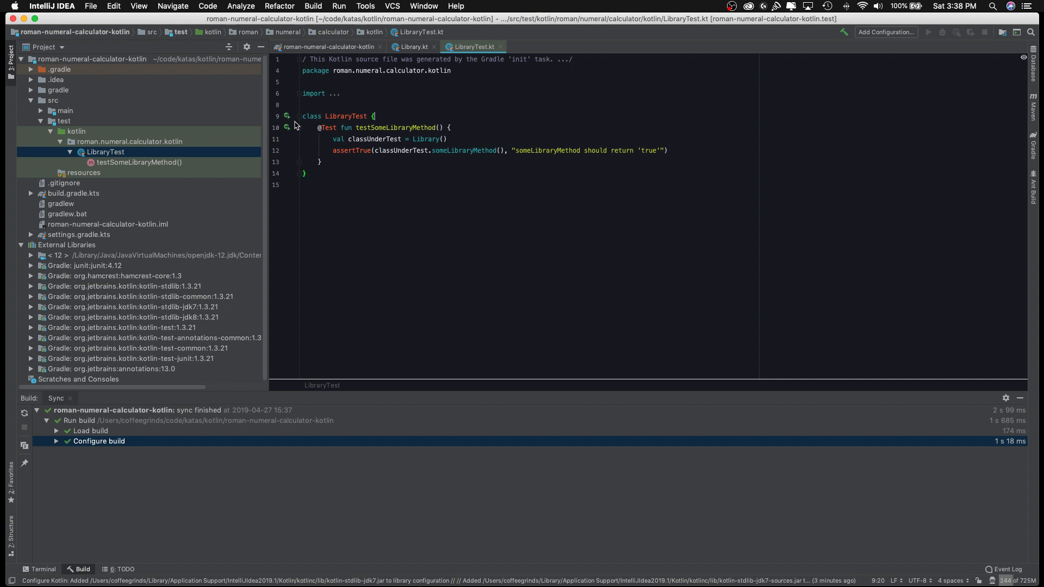
{"action": "mouse_move", "coordinate": [288, 128]}
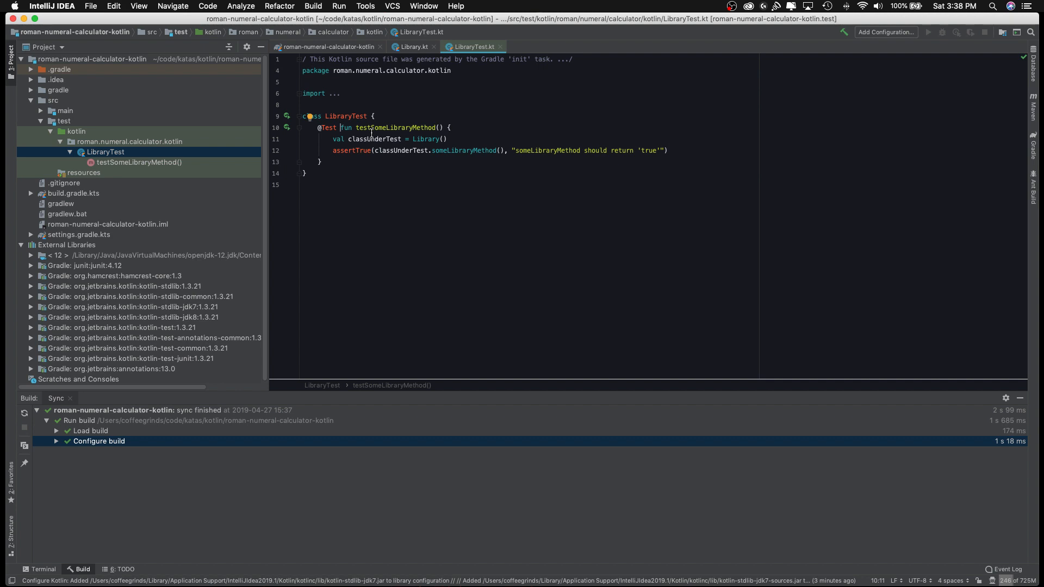
{"action": "double_click", "coordinate": [395, 127]}
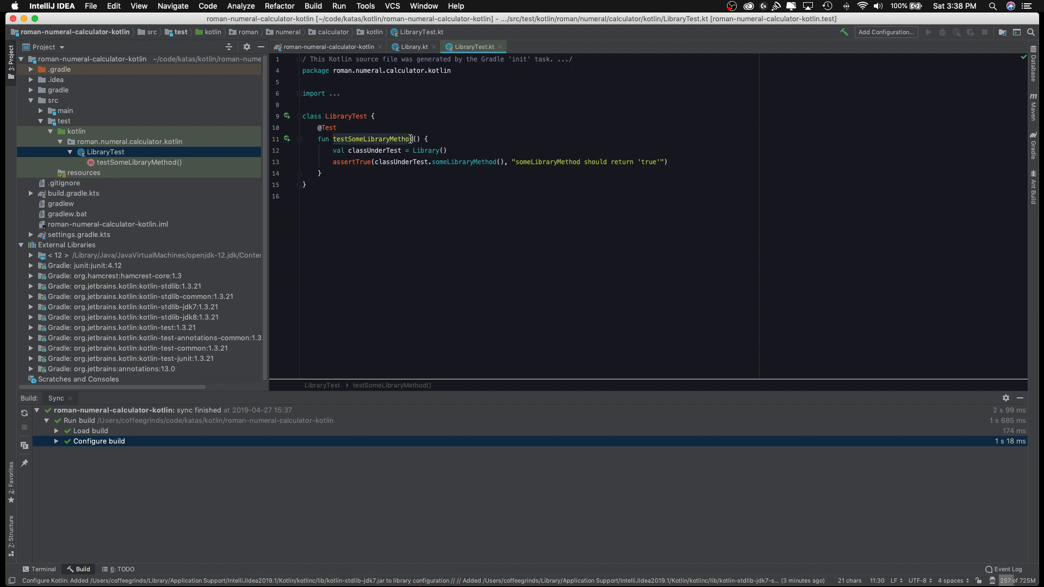
{"action": "type", "text": "1"}
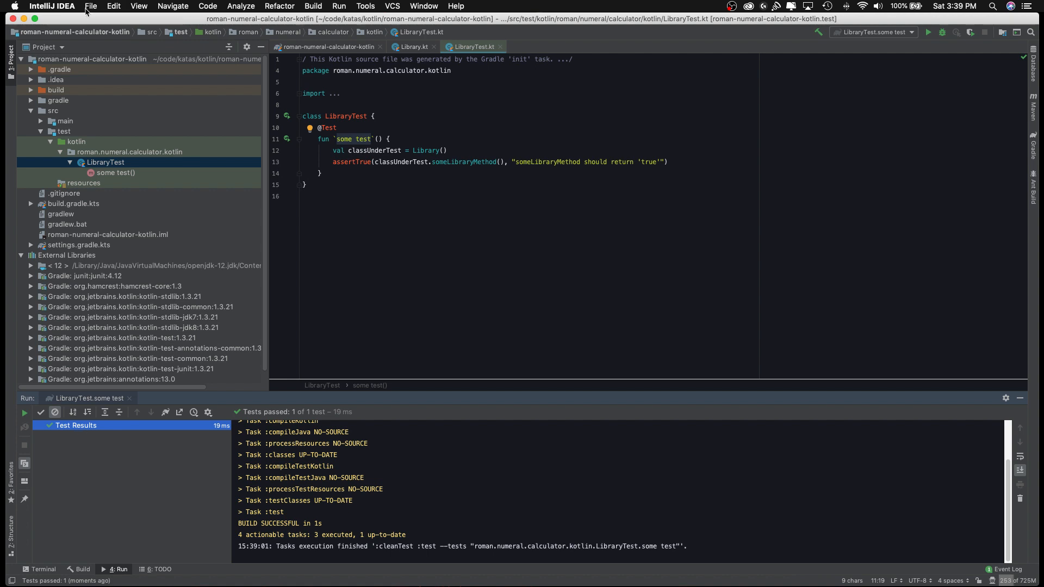
{"action": "left_click", "coordinate": [52, 6]}
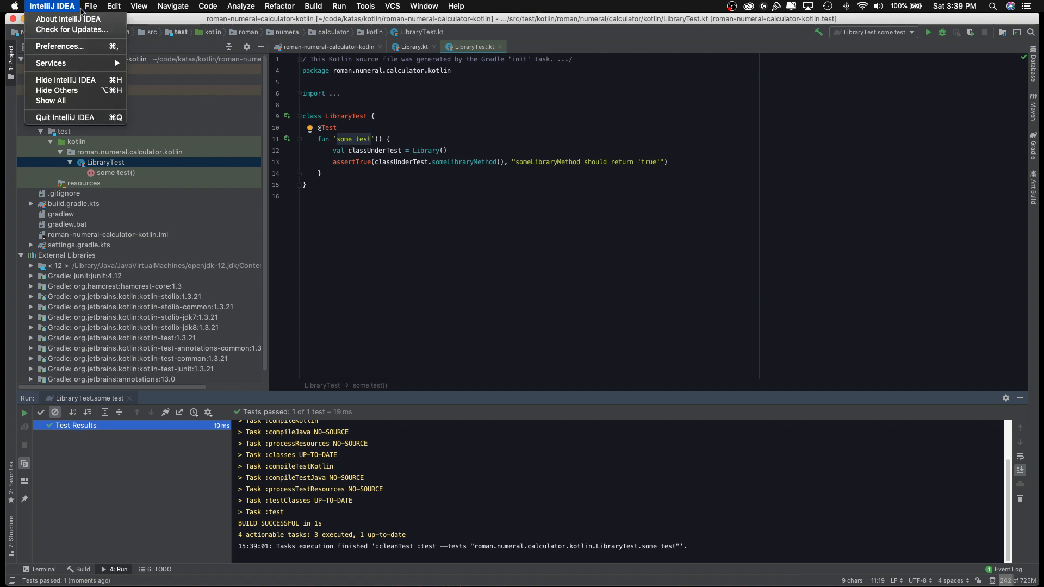
{"action": "left_click", "coordinate": [87, 6]}
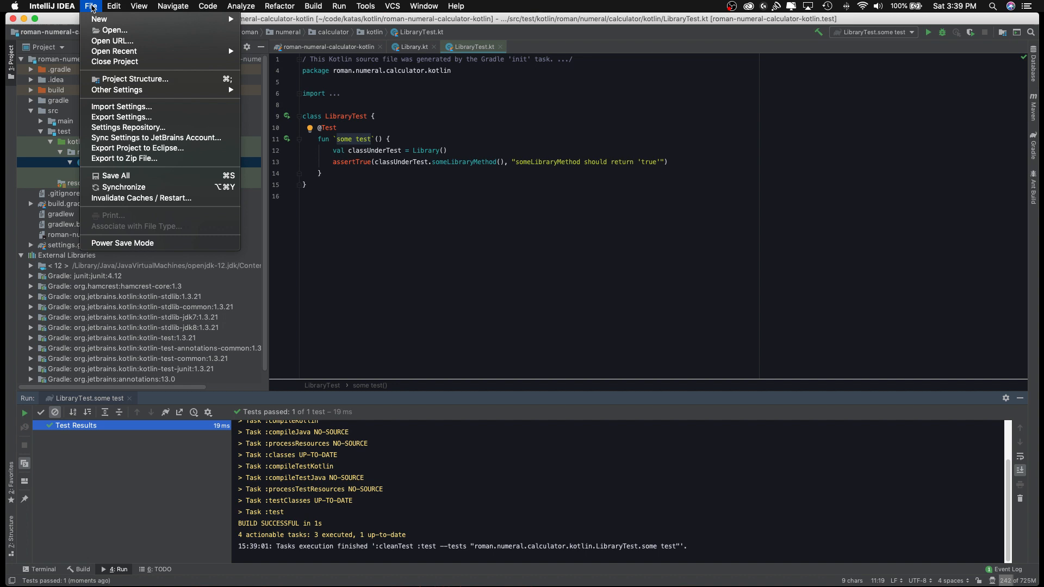
{"action": "mouse_move", "coordinate": [136, 202]}
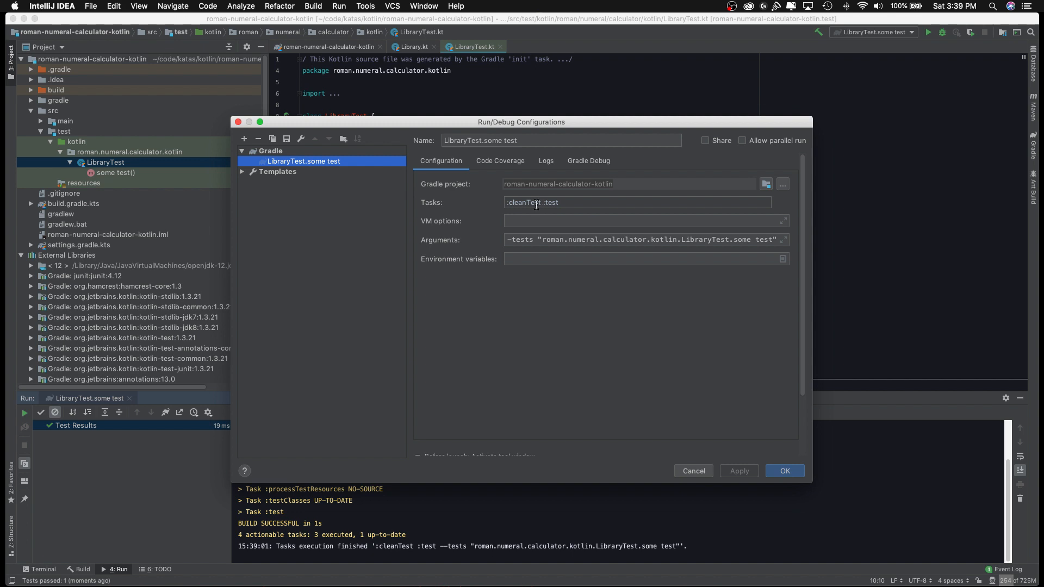
{"action": "mouse_move", "coordinate": [333, 179]}
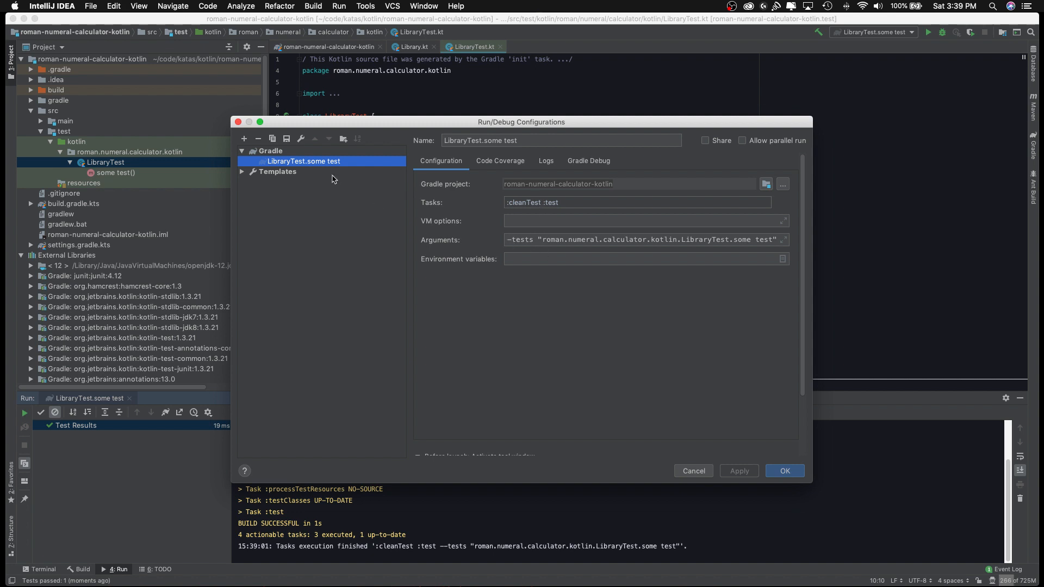
{"action": "left_click", "coordinate": [693, 471]}
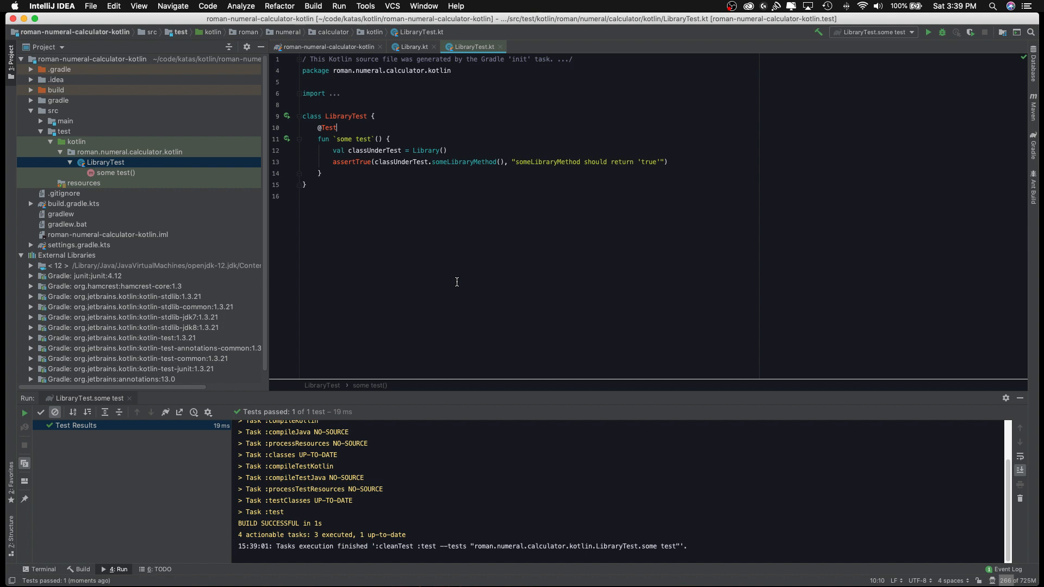
{"action": "left_click", "coordinate": [90, 6]}
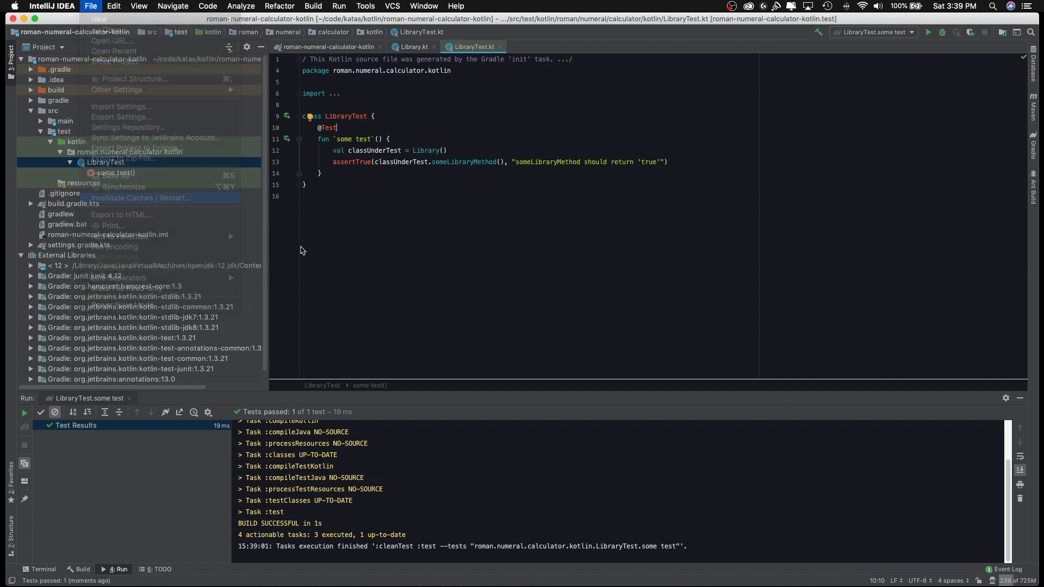
Step: Invalidate caches and restart IntelliJ IDEA
{"action": "left_click", "coordinate": [141, 198]}
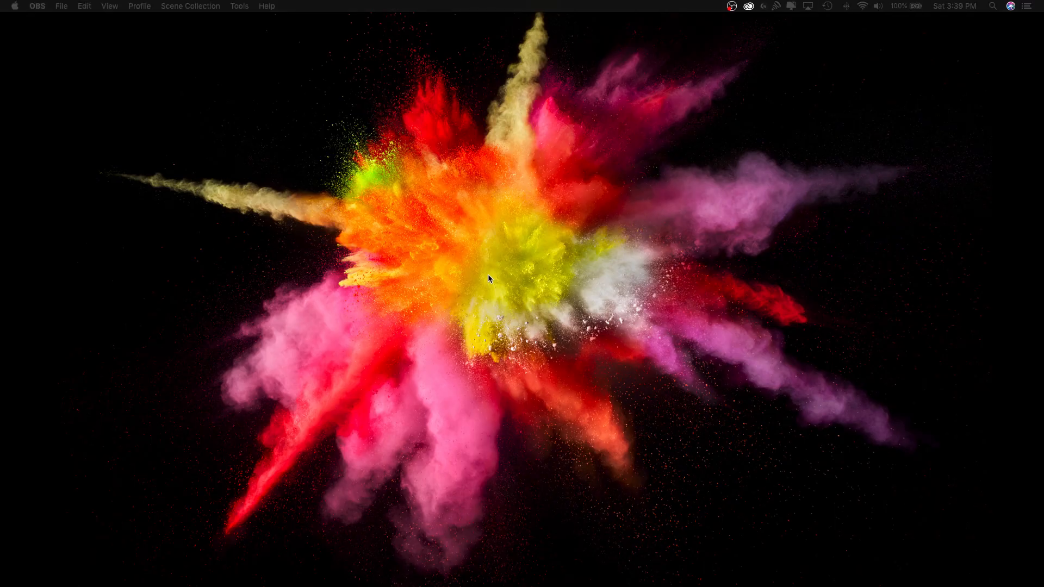
{"action": "mouse_move", "coordinate": [438, 293]}
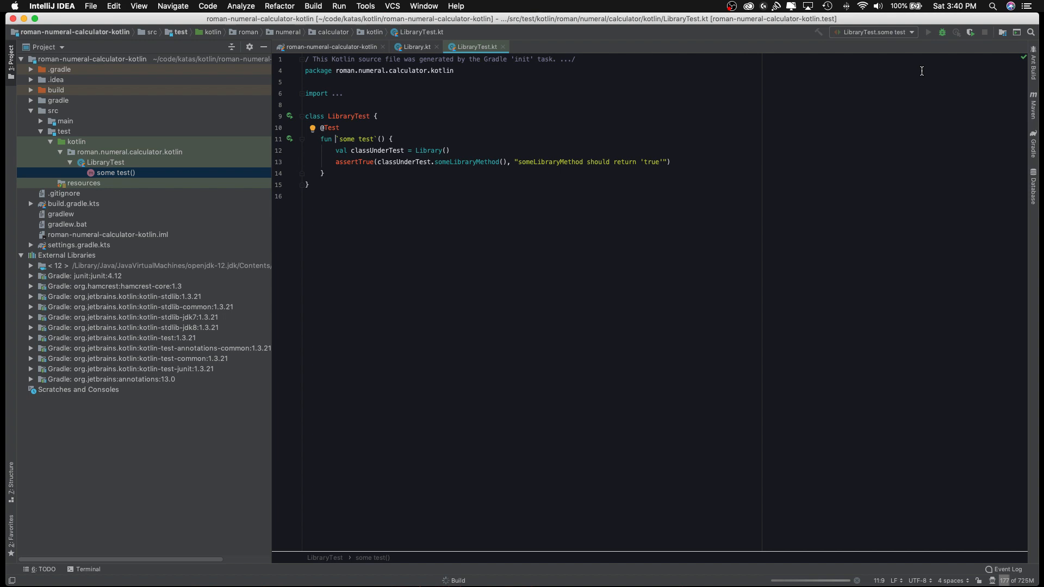
Step: Rerun the `some test` test and open the run configurations dropdown
{"action": "left_click", "coordinate": [873, 31]}
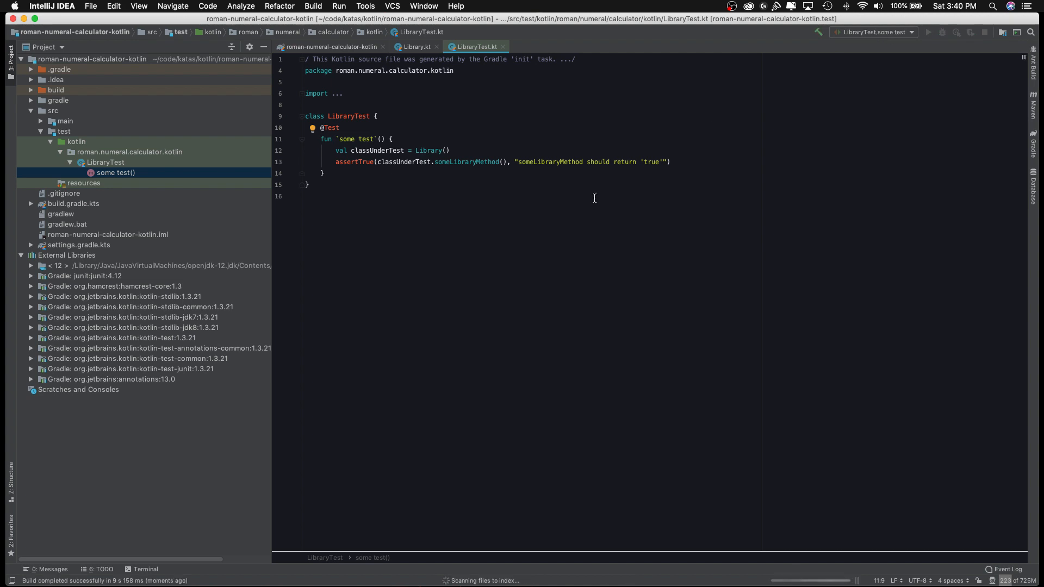
{"action": "left_click", "coordinate": [930, 32]}
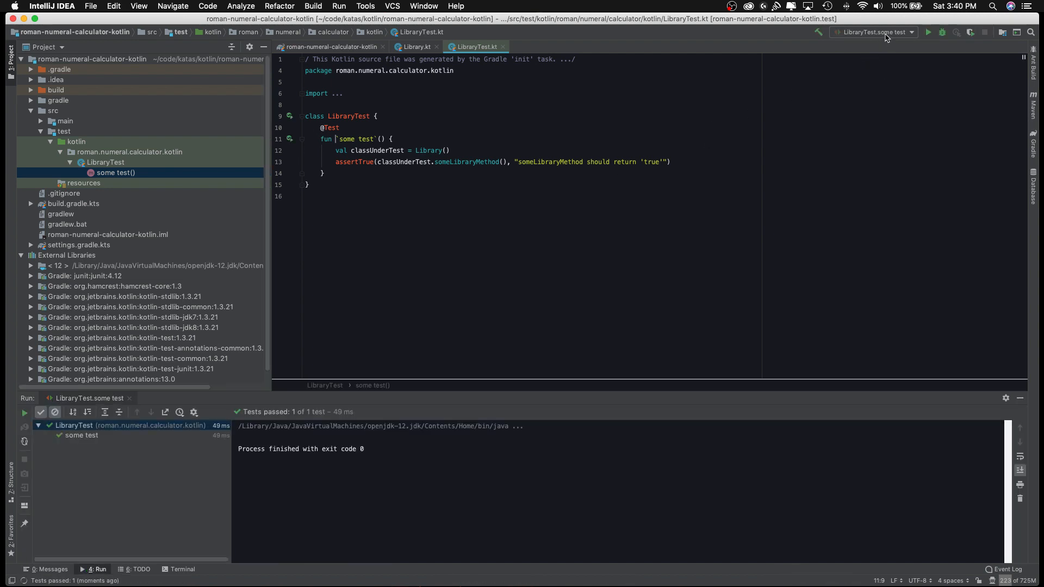
{"action": "mouse_move", "coordinate": [876, 37]}
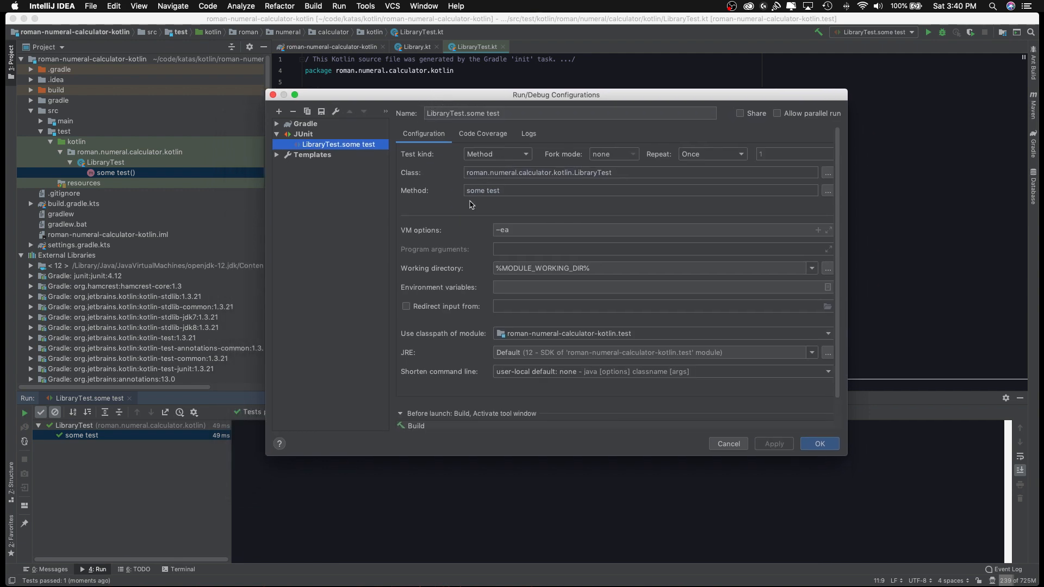
{"action": "mouse_move", "coordinate": [464, 212]}
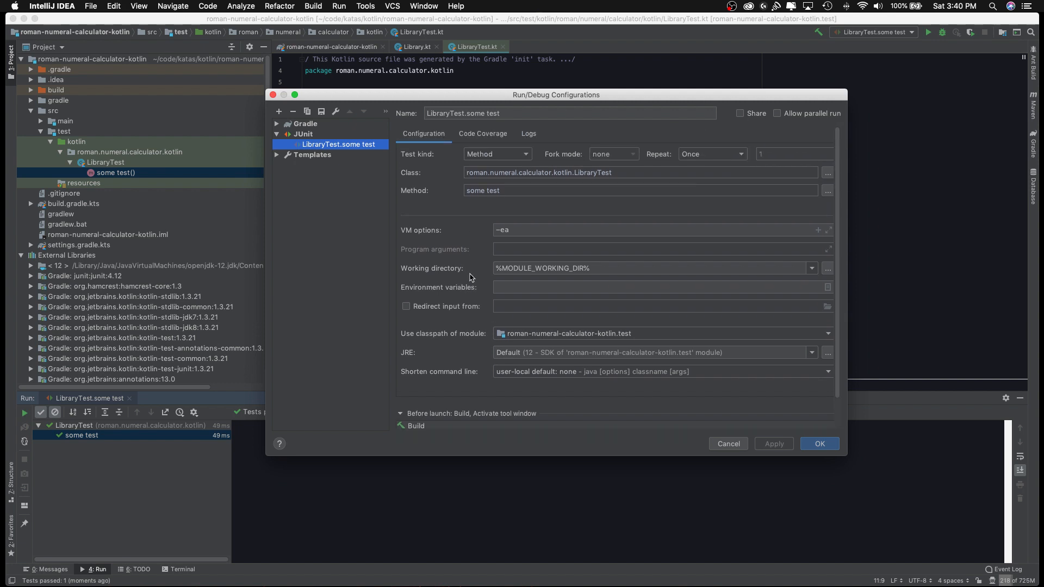
{"action": "mouse_move", "coordinate": [728, 453]}
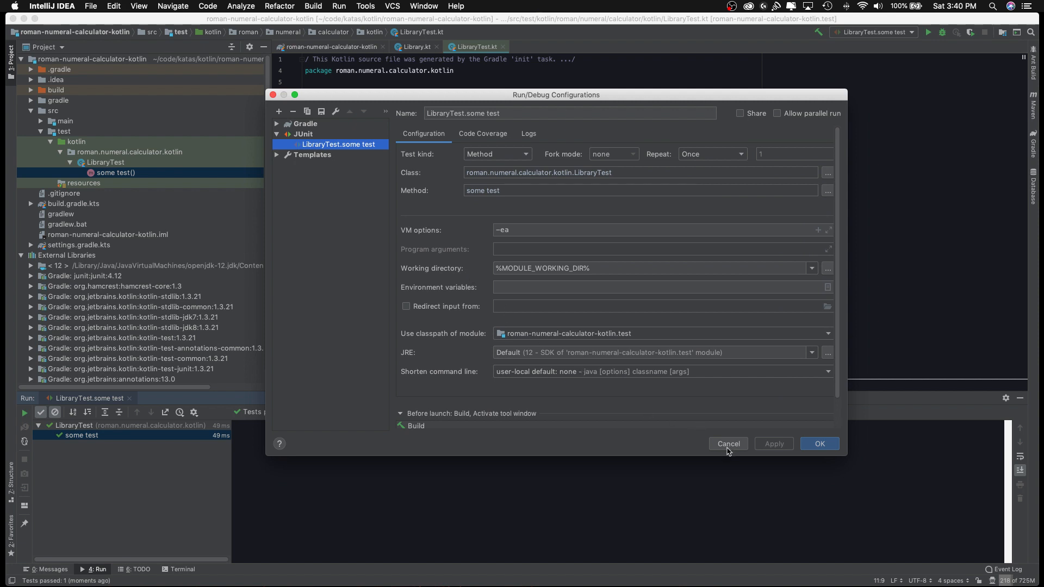
Step: Cancel Run/Debug Configurations and collapse the src folder in the project tree
{"action": "left_click", "coordinate": [728, 444]}
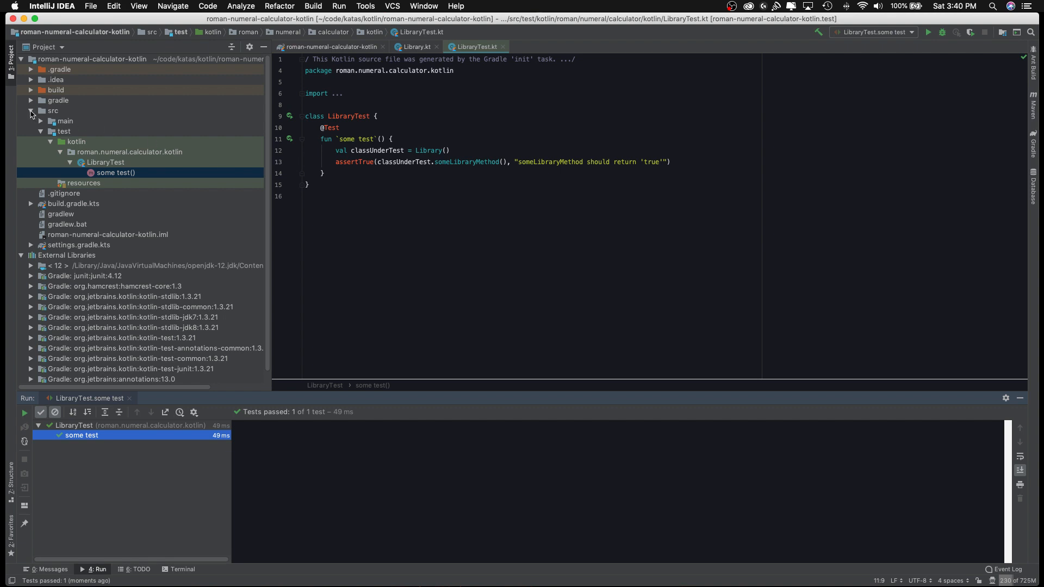
{"action": "left_click", "coordinate": [31, 110]}
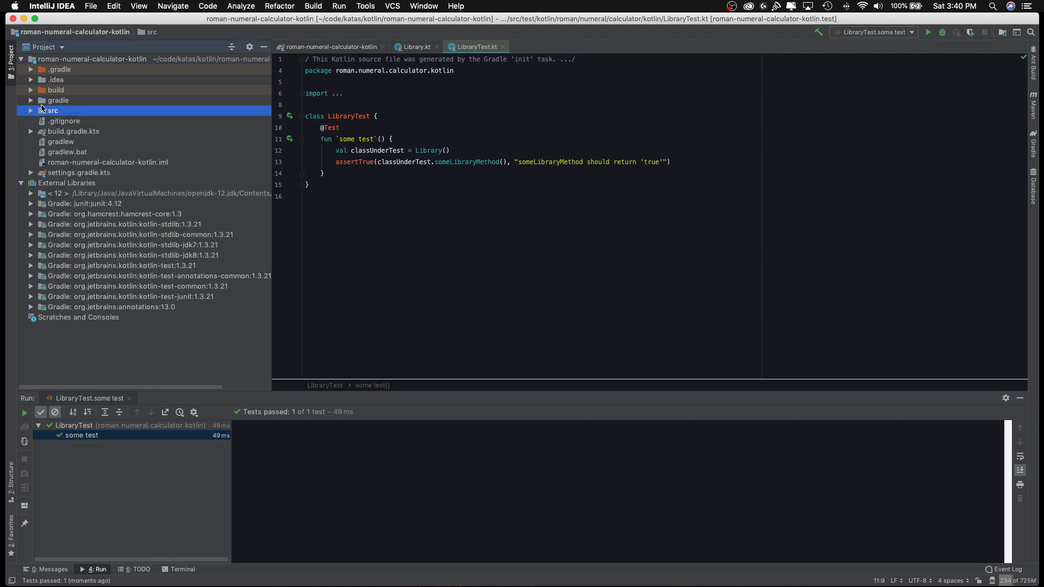
{"action": "mouse_move", "coordinate": [55, 103]}
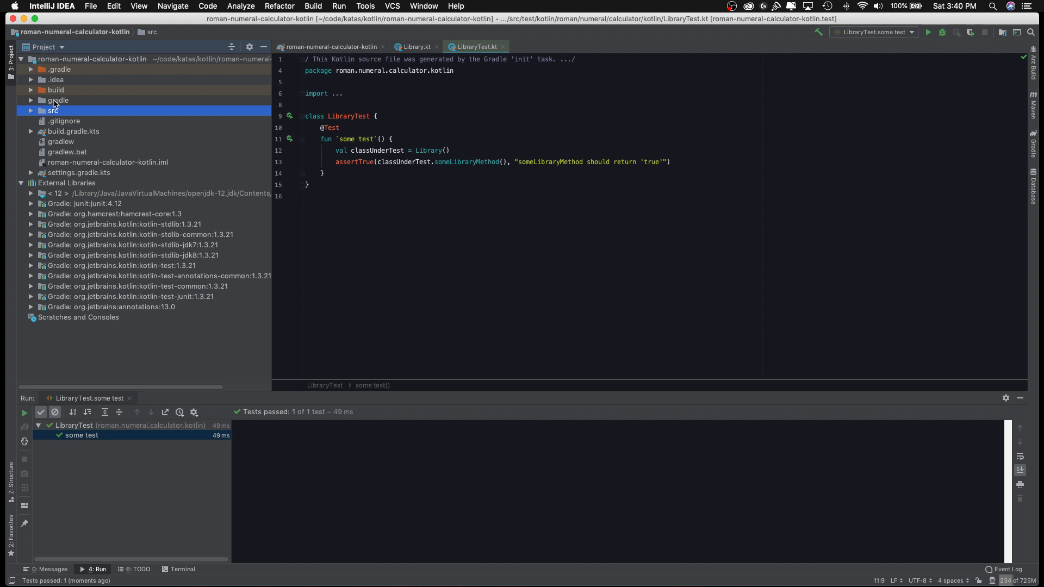
{"action": "mouse_move", "coordinate": [62, 102]}
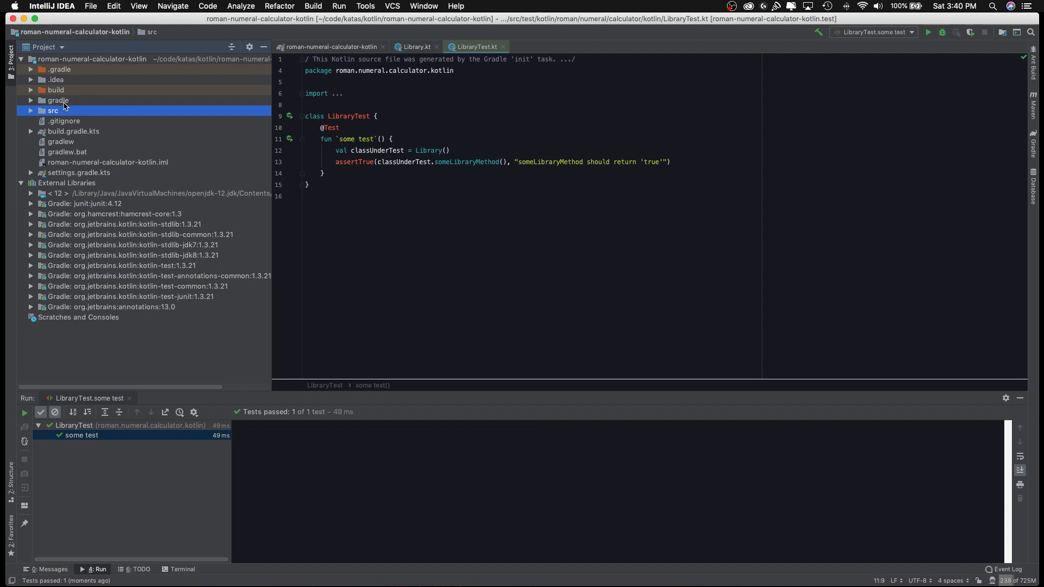
{"action": "mouse_move", "coordinate": [423, 263]}
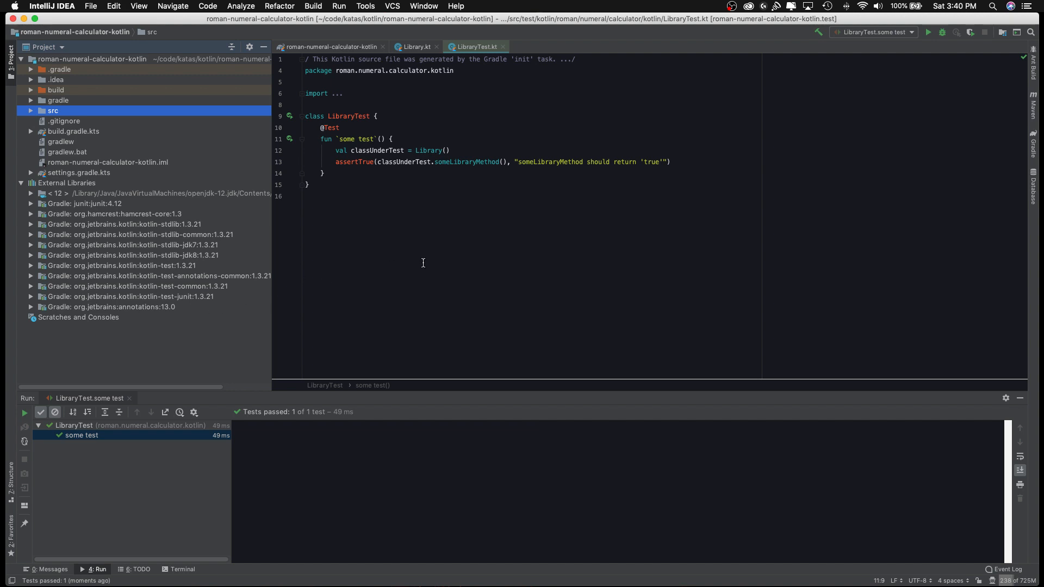